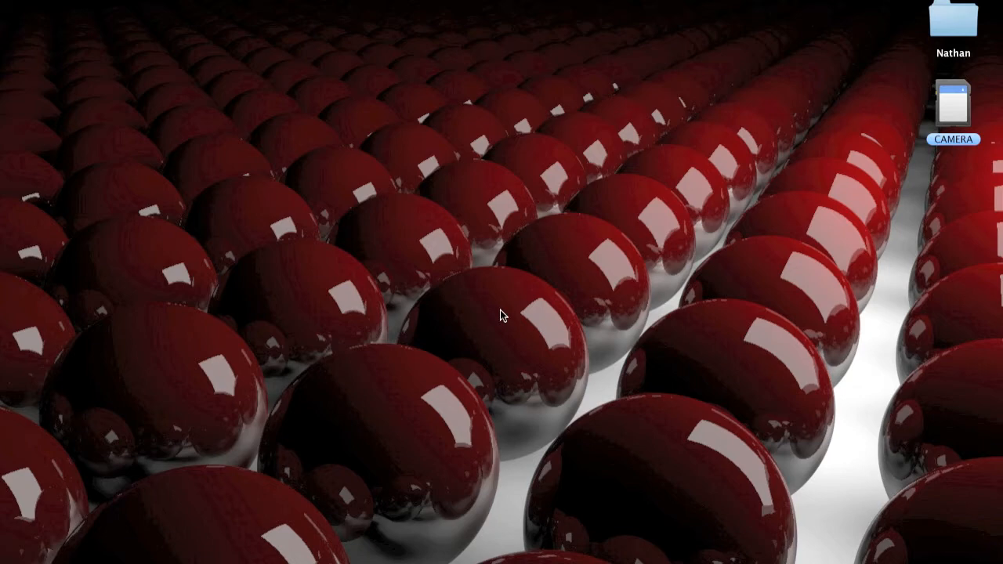
{"action": "mouse_move", "coordinate": [247, 196]}
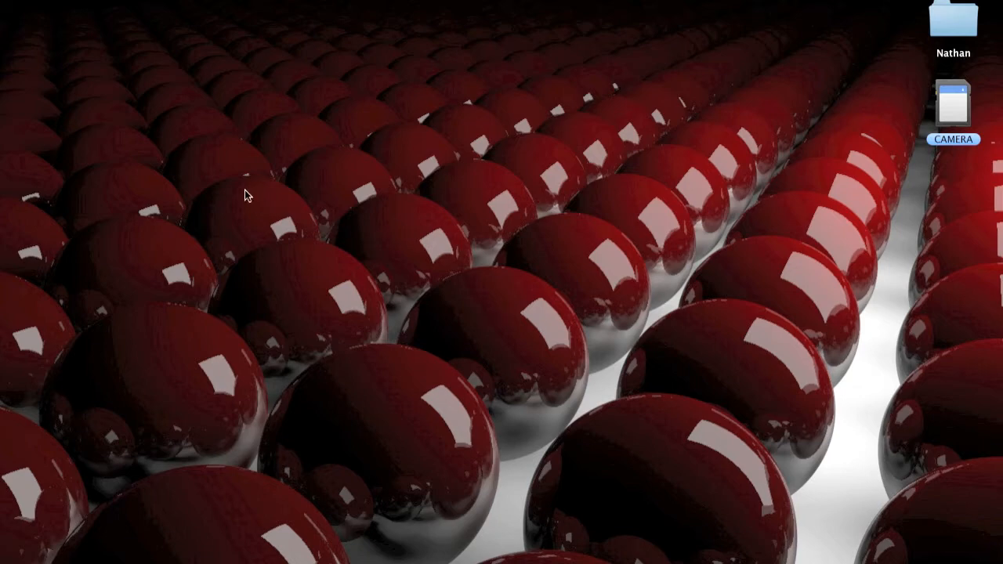
Add a Floor object from the Light/Scene palette
{"action": "left_click_drag", "start_coordinate": [245, 193], "coordinate": [859, 524]}
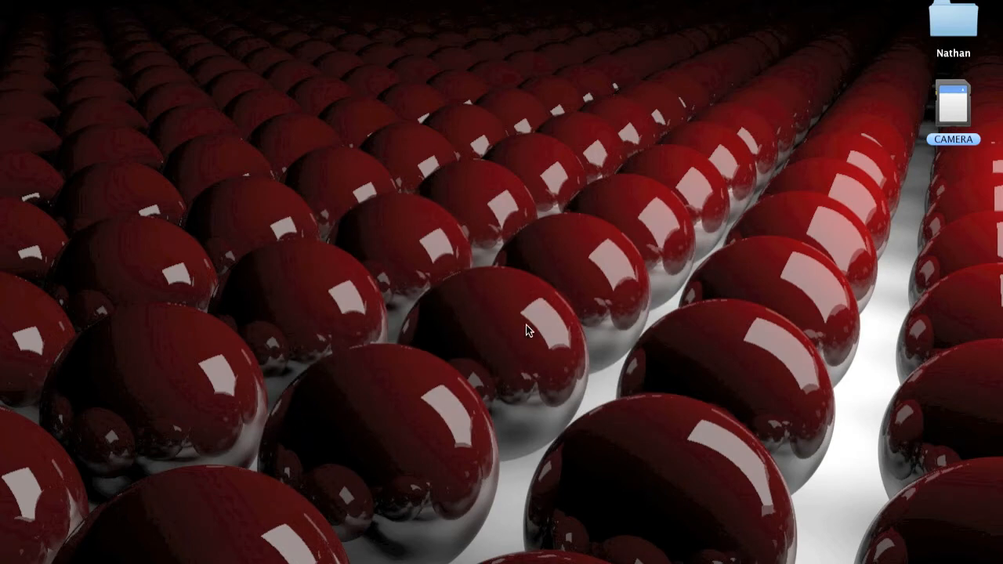
{"action": "mouse_move", "coordinate": [883, 345]}
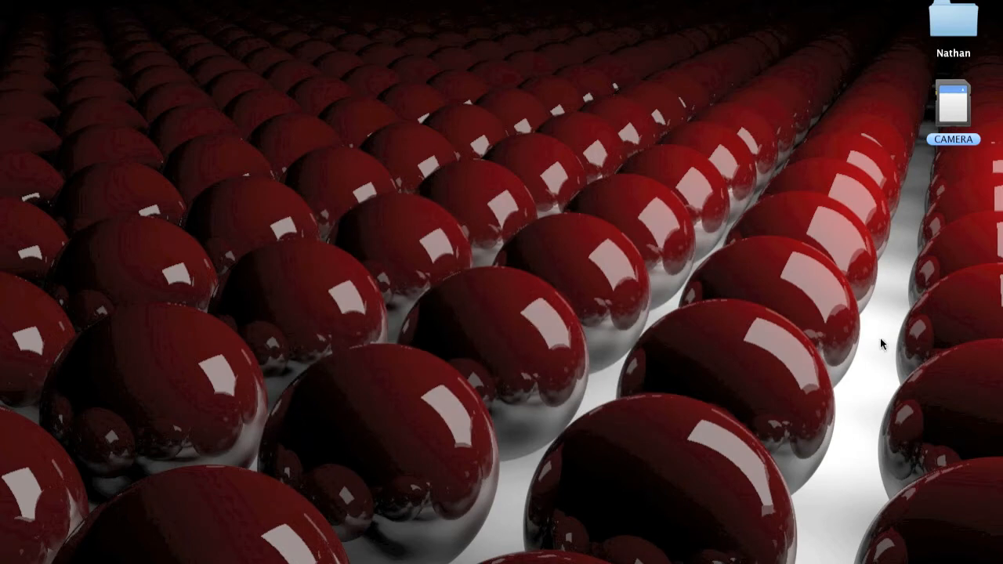
{"action": "mouse_move", "coordinate": [884, 288]}
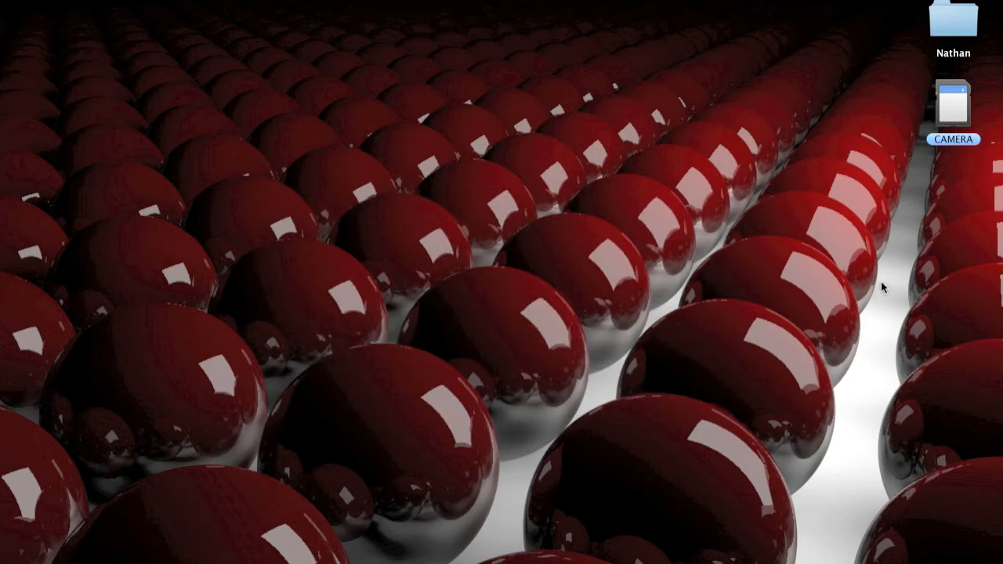
{"action": "mouse_move", "coordinate": [459, 458]}
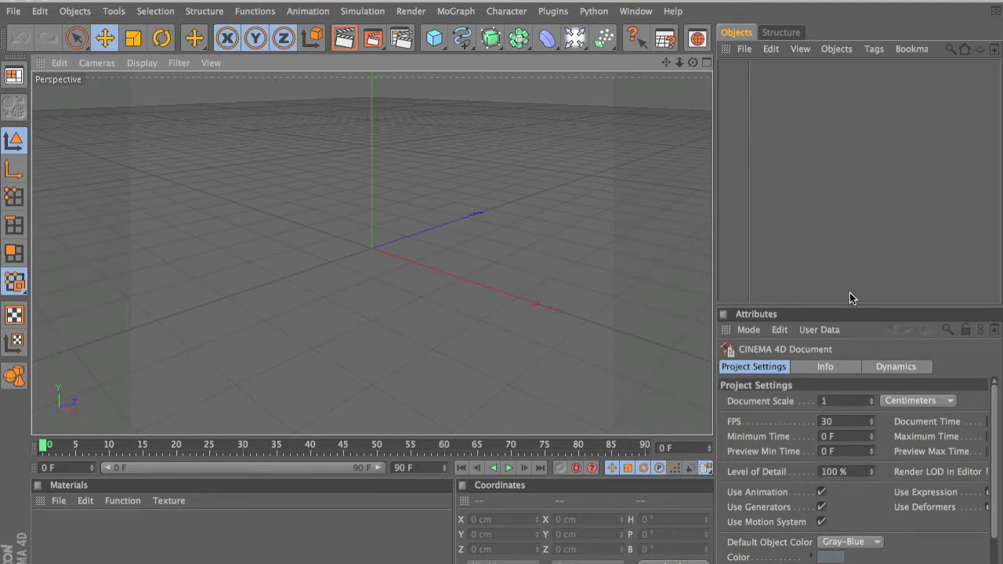
{"action": "left_click", "coordinate": [576, 38]}
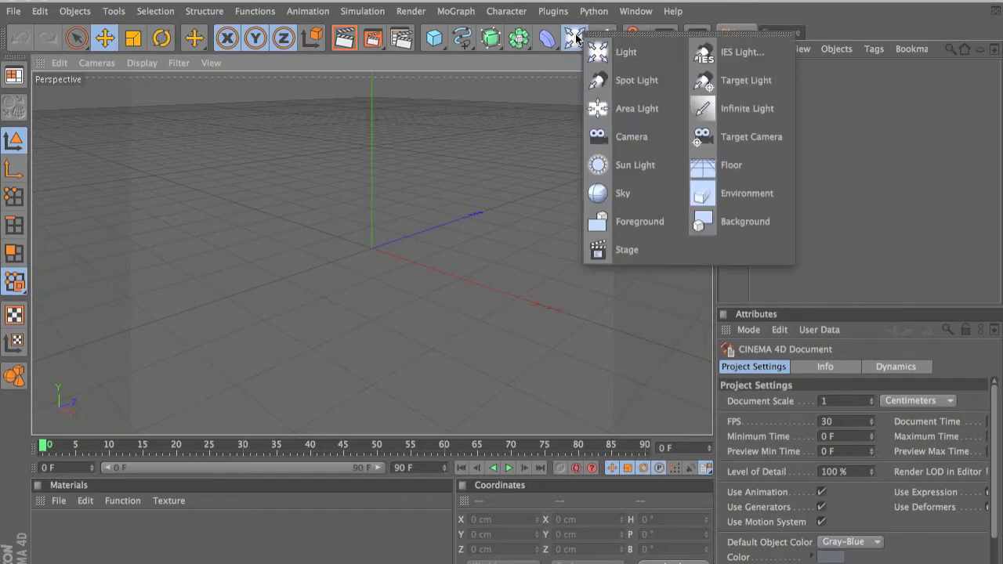
{"action": "left_click", "coordinate": [731, 164]}
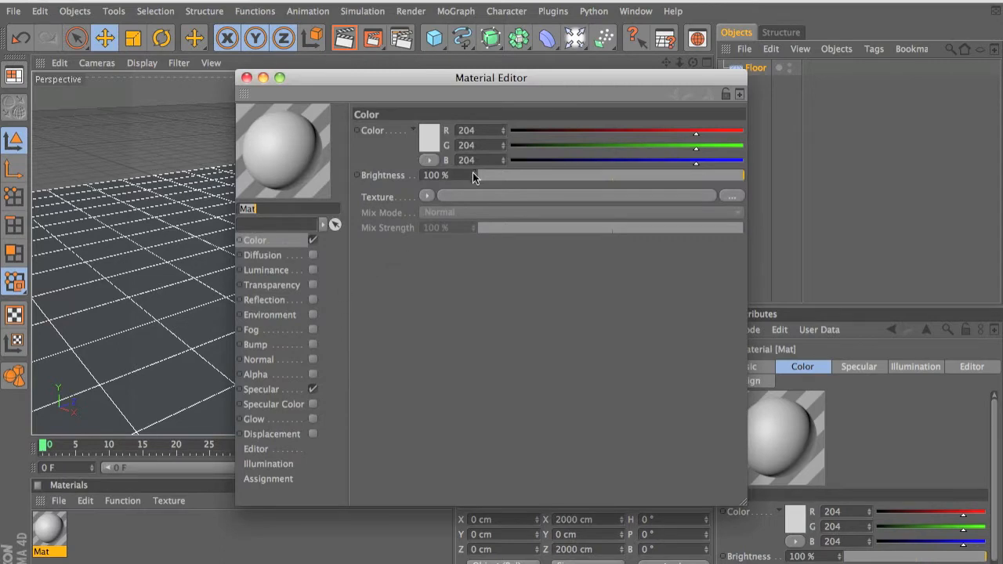
Make the floor material pure white (RGB 255, 250% brightness) and render a preview
{"action": "left_click_drag", "start_coordinate": [696, 145], "coordinate": [741, 145]}
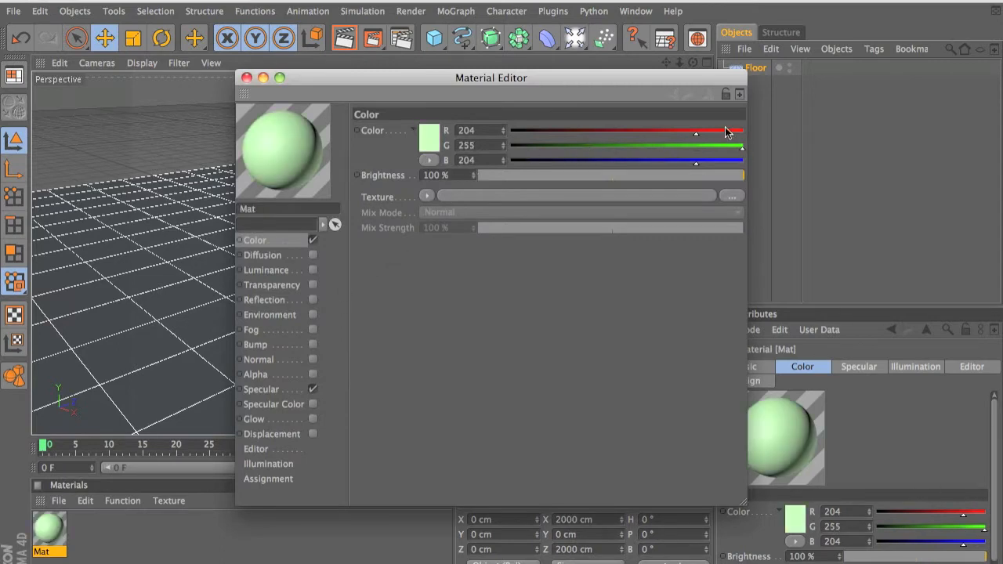
{"action": "left_click_drag", "start_coordinate": [696, 130], "coordinate": [740, 131]}
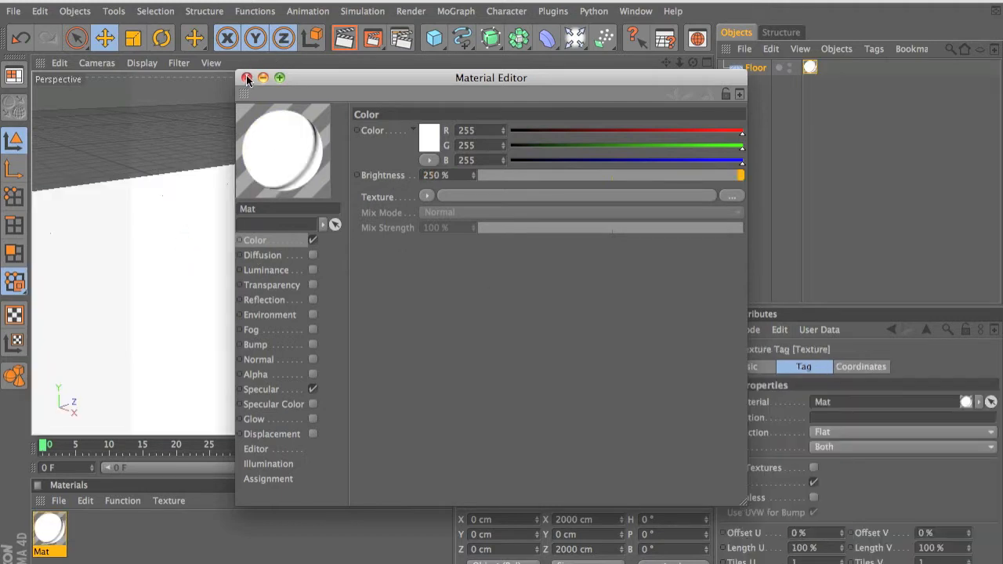
{"action": "left_click", "coordinate": [247, 78]}
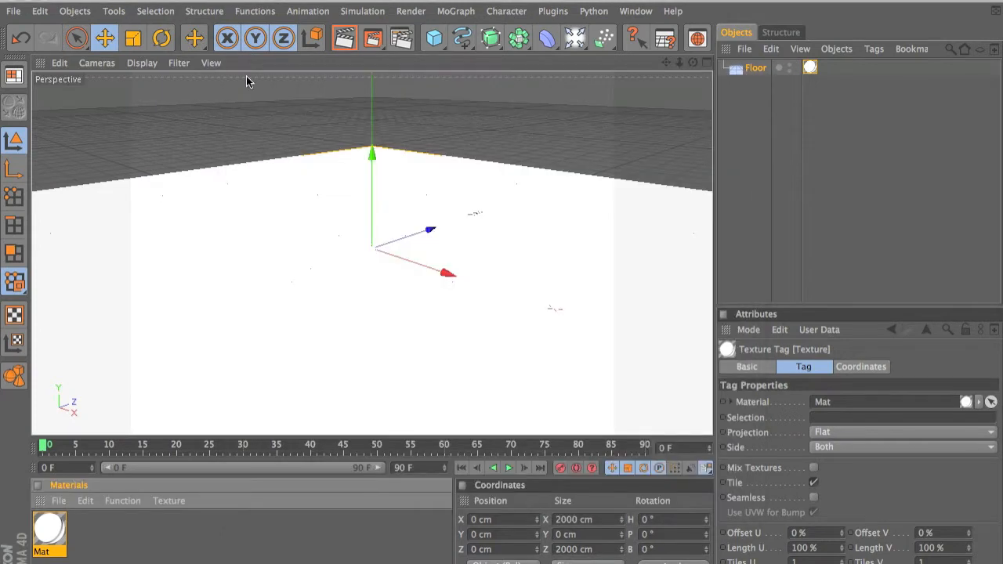
{"action": "left_click", "coordinate": [345, 37]}
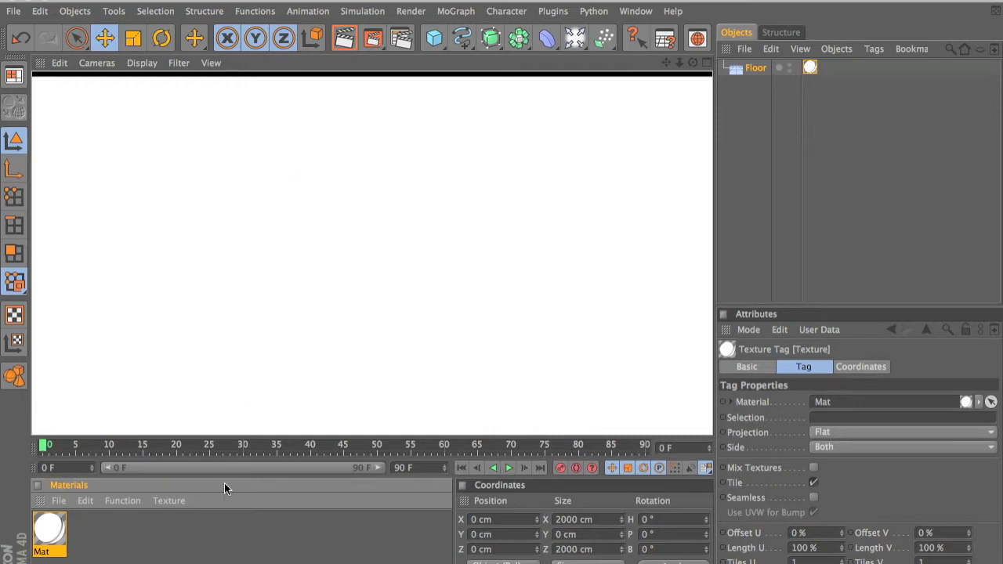
{"action": "left_click", "coordinate": [434, 37]}
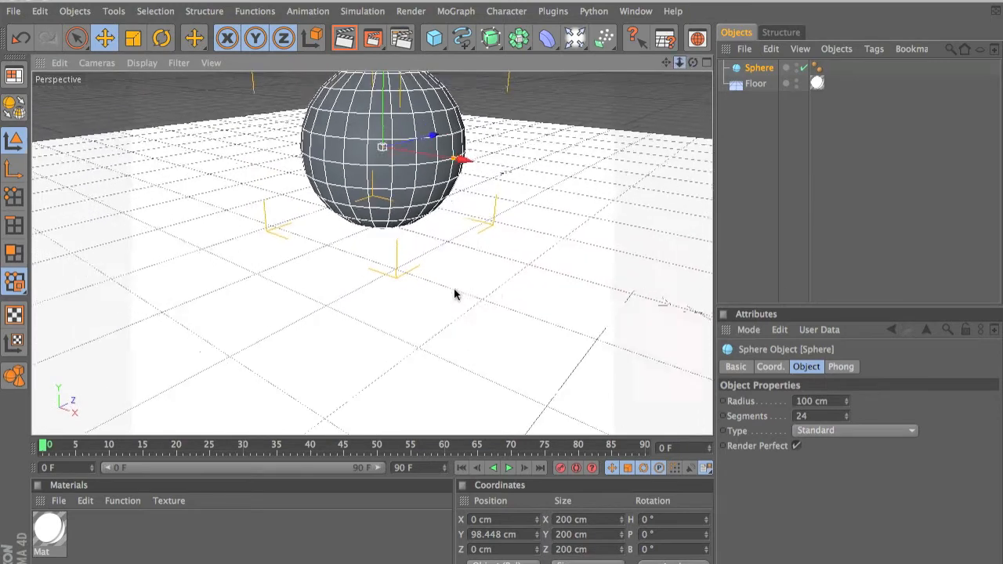
Render the view to preview the grey sphere against the white floor
{"action": "left_click", "coordinate": [345, 38]}
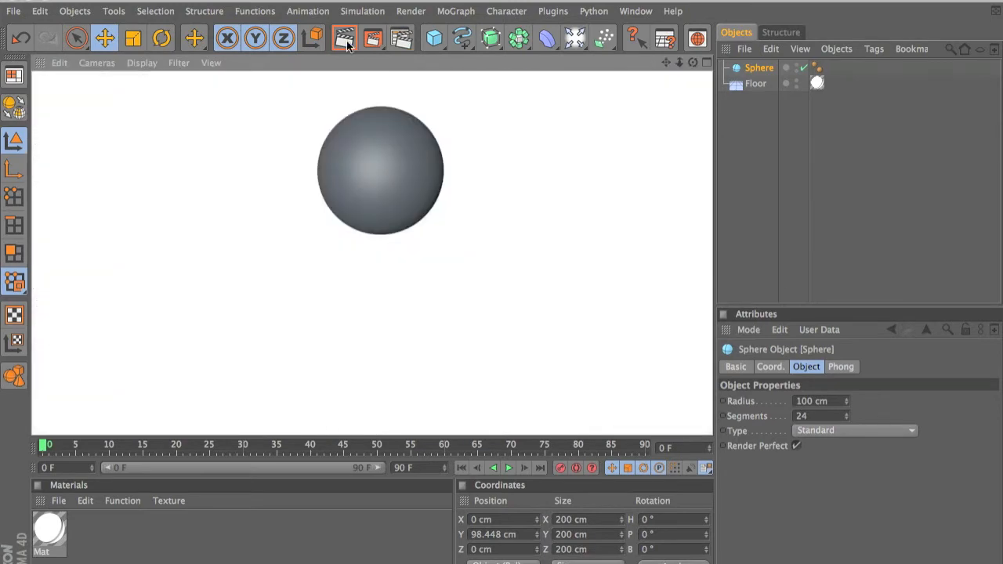
{"action": "mouse_move", "coordinate": [191, 561]}
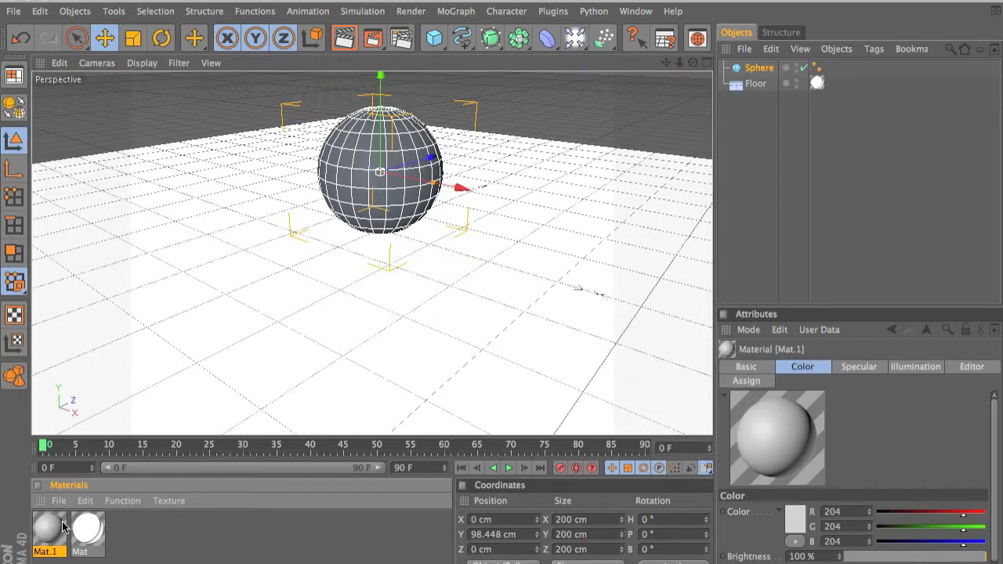
Set Mat.1 to pure red (R 255, G 0, B 0) with Reflection at 40% brightness
{"action": "double_click", "coordinate": [46, 529]}
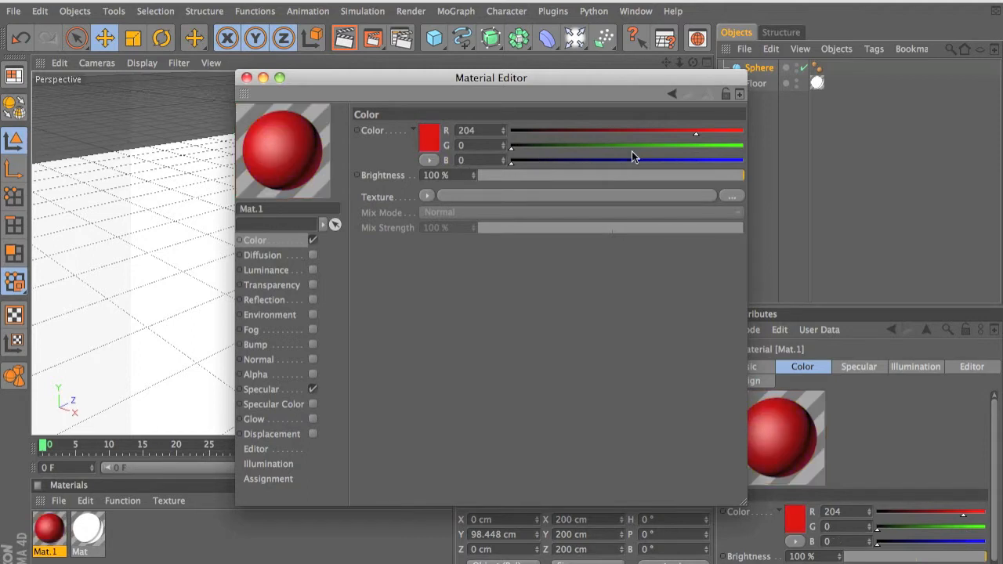
{"action": "left_click_drag", "start_coordinate": [696, 131], "coordinate": [742, 131]}
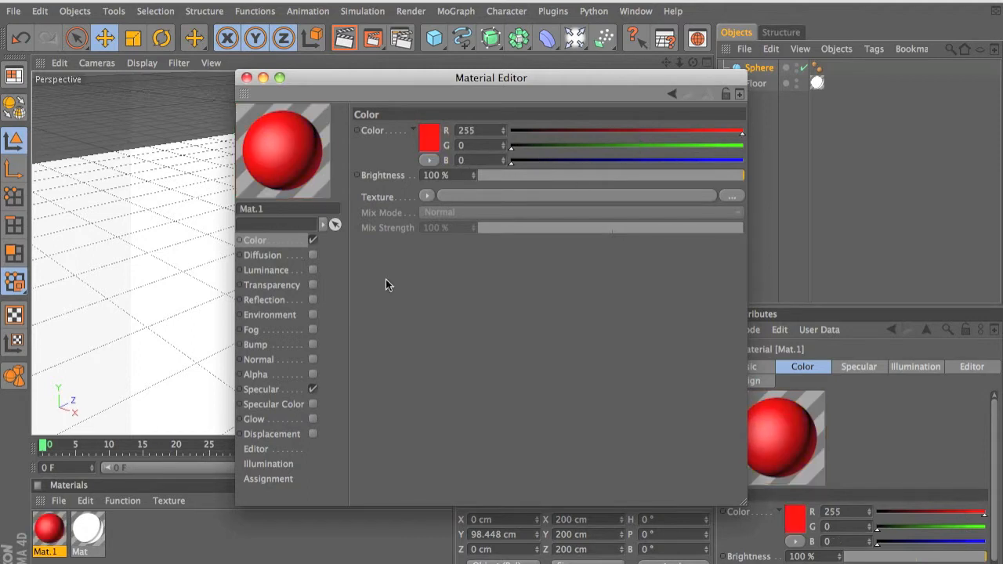
{"action": "left_click", "coordinate": [313, 299]}
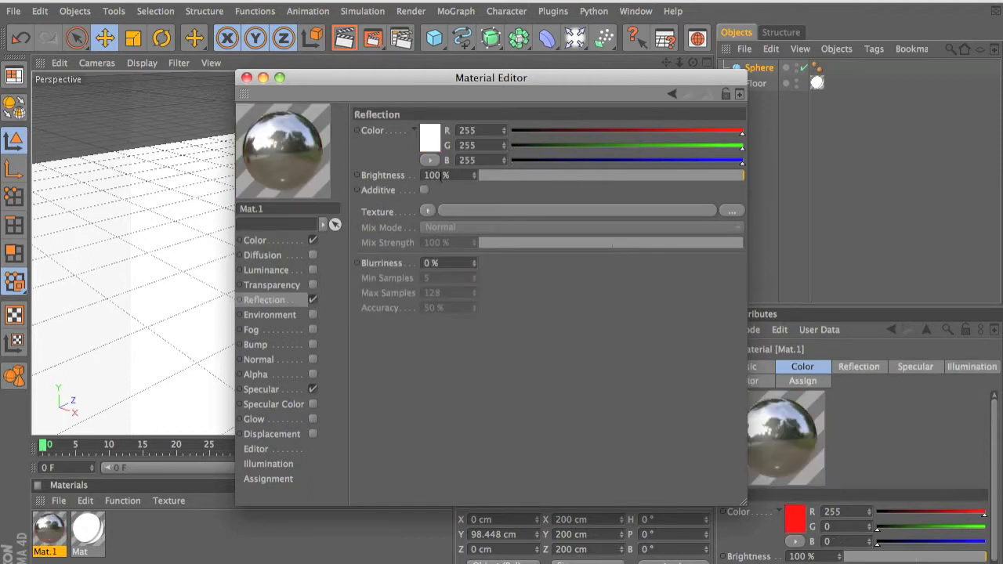
{"action": "triple_click", "coordinate": [443, 175]}
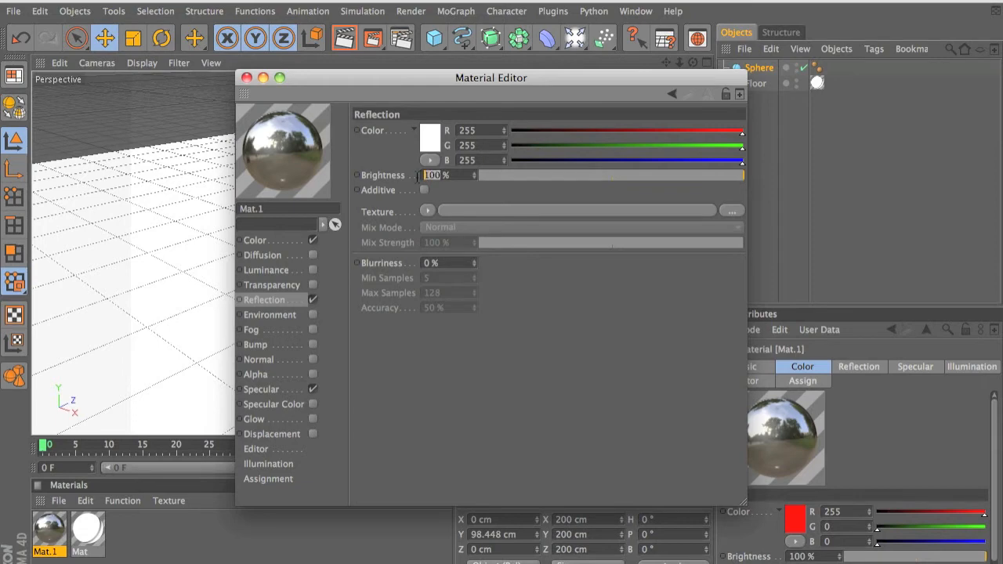
{"action": "left_click_drag", "start_coordinate": [741, 175], "coordinate": [584, 175]}
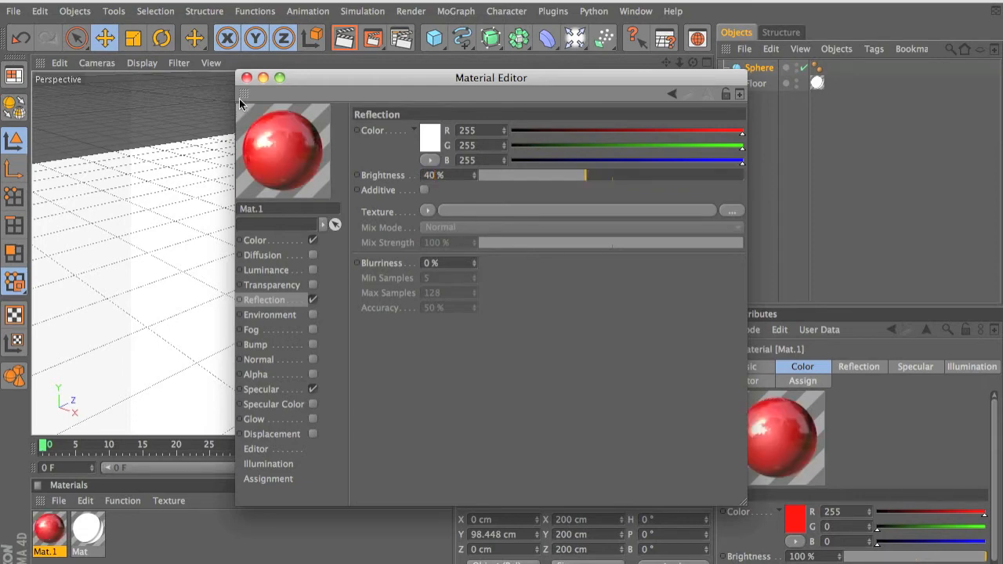
{"action": "left_click", "coordinate": [247, 77]}
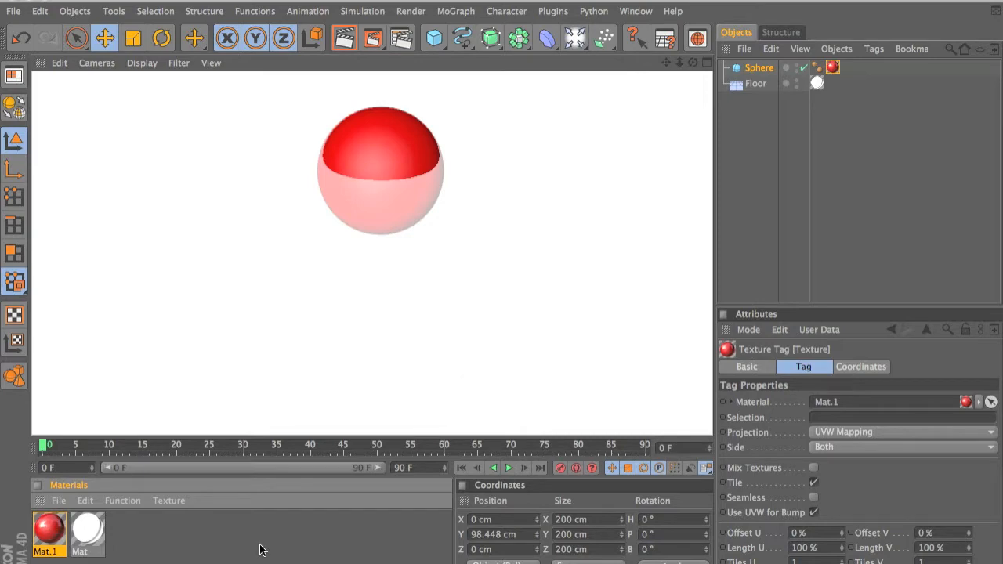
{"action": "mouse_move", "coordinate": [677, 83]}
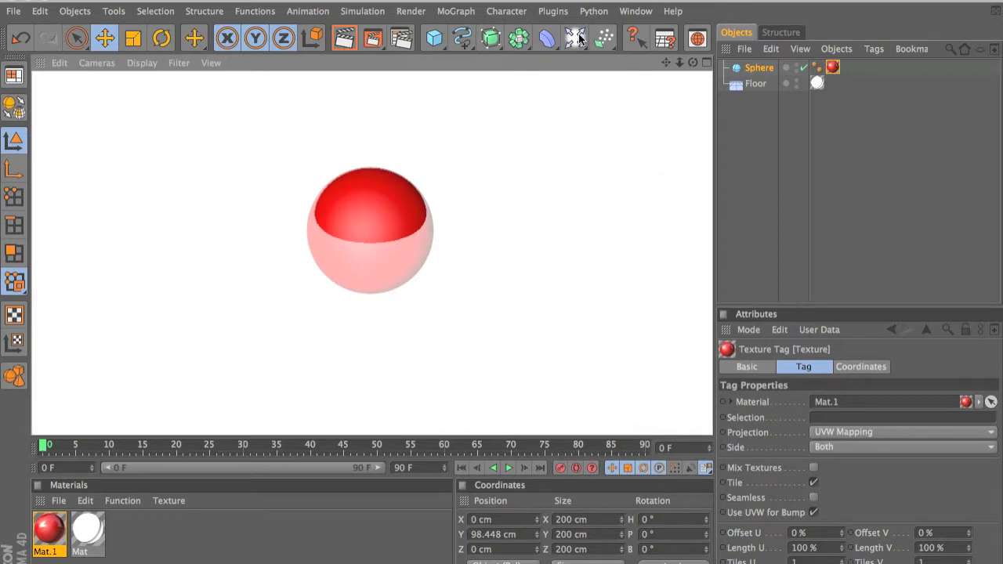
{"action": "mouse_move", "coordinate": [551, 84]}
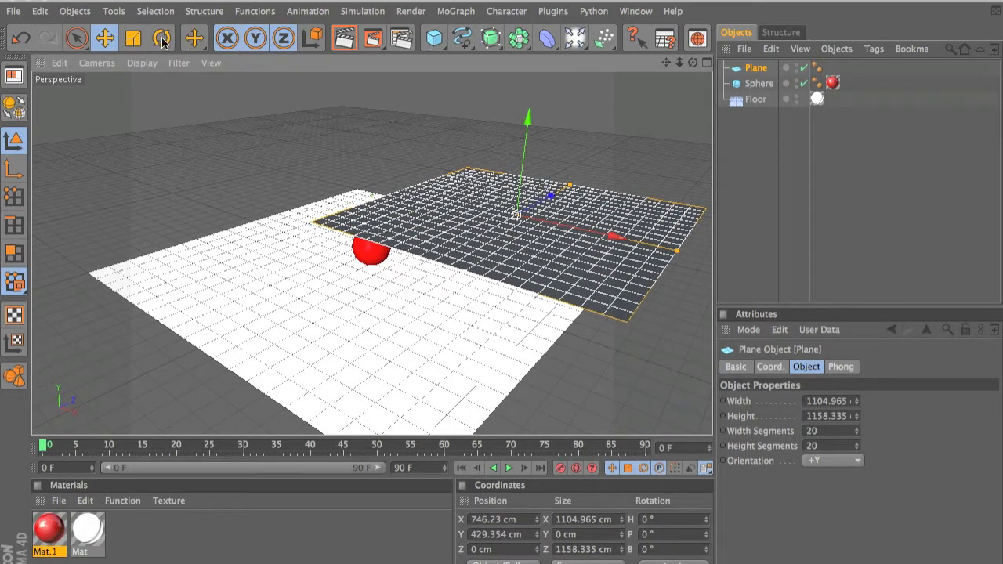
Rotate the plane to a banking of about 51 degrees
{"action": "left_click", "coordinate": [160, 38]}
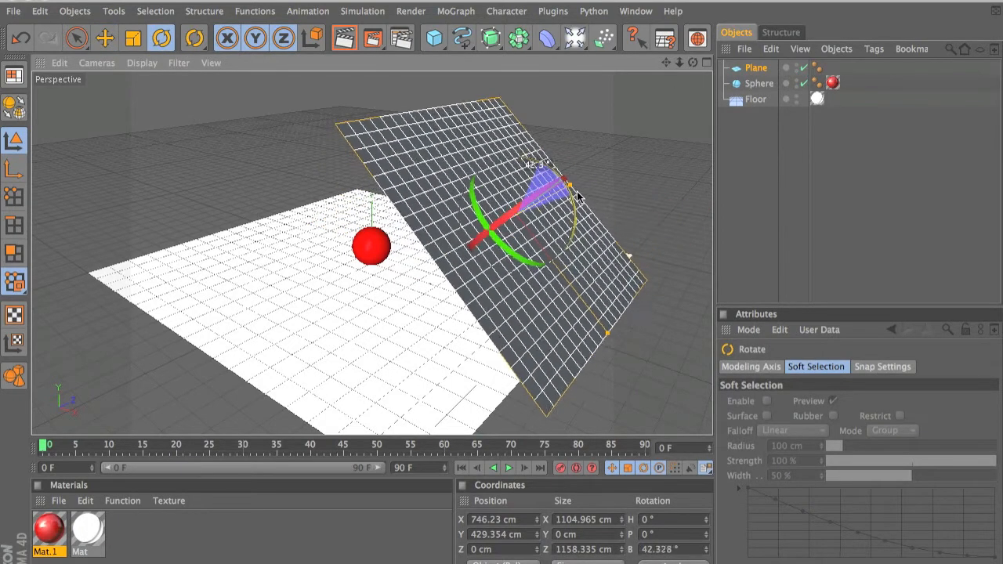
{"action": "left_click_drag", "start_coordinate": [573, 192], "coordinate": [584, 208]}
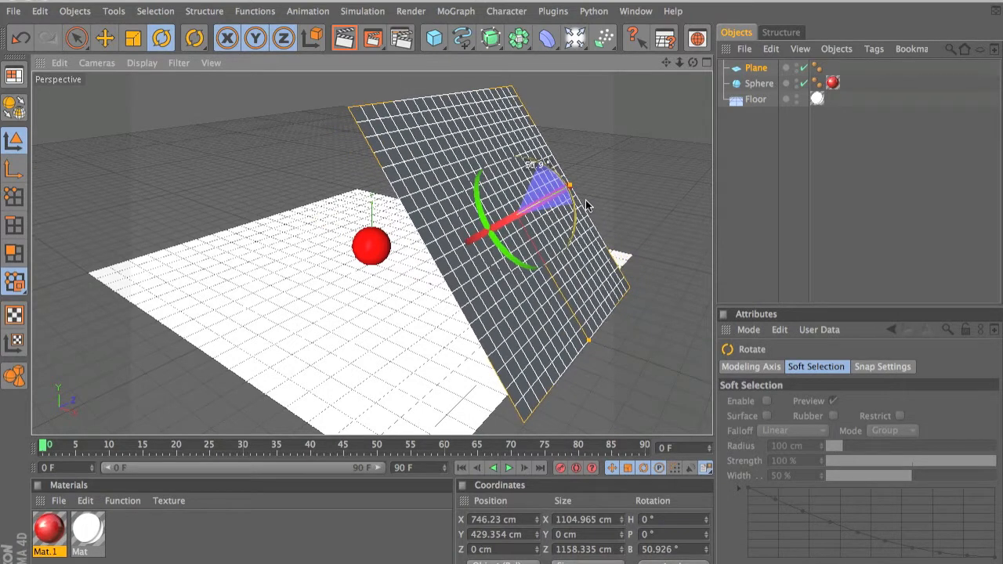
{"action": "left_click_drag", "start_coordinate": [564, 188], "coordinate": [580, 200]}
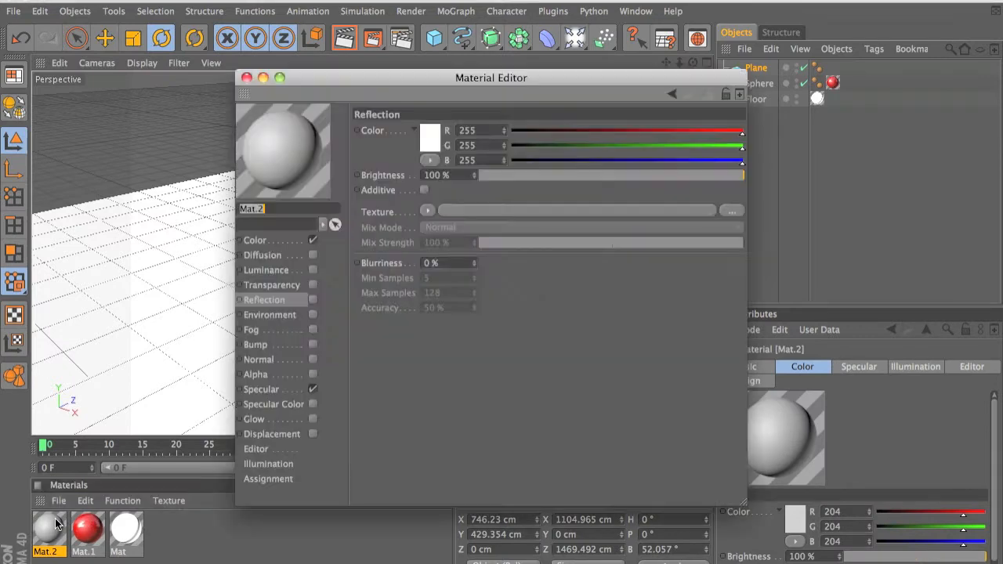
Enable the Luminance channel on Mat.2 and apply it to the Plane
{"action": "left_click", "coordinate": [313, 240]}
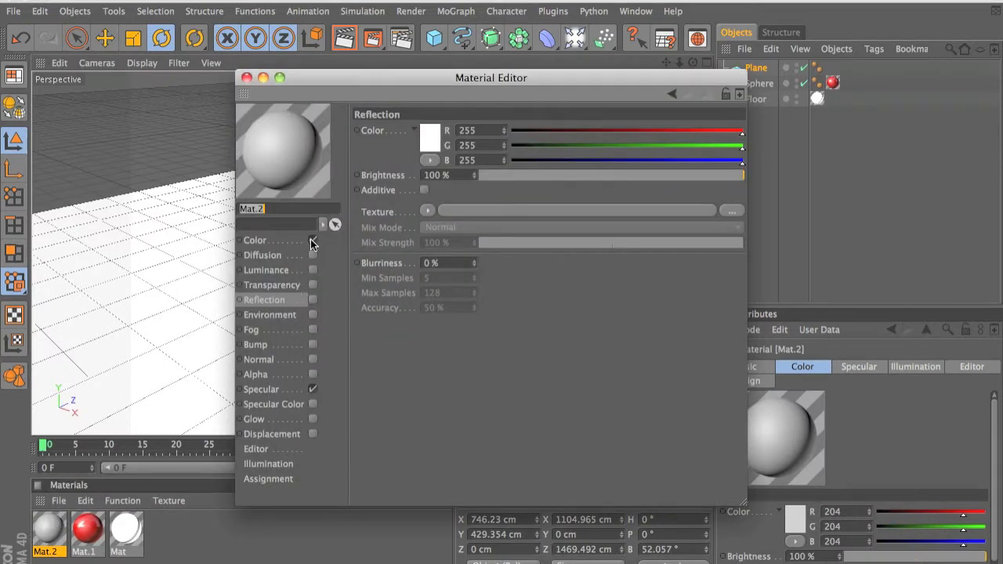
{"action": "left_click", "coordinate": [313, 240]}
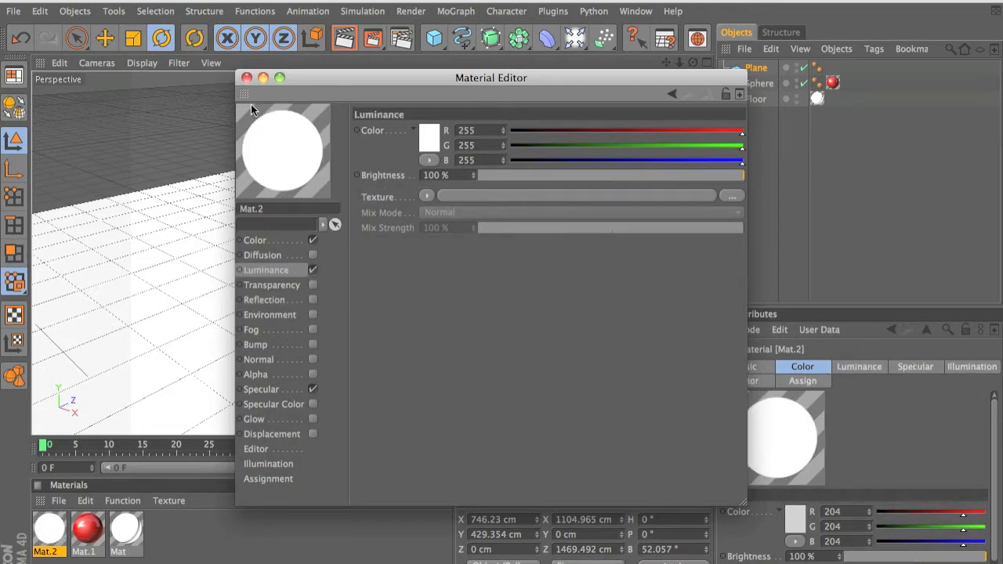
{"action": "left_click", "coordinate": [247, 77]}
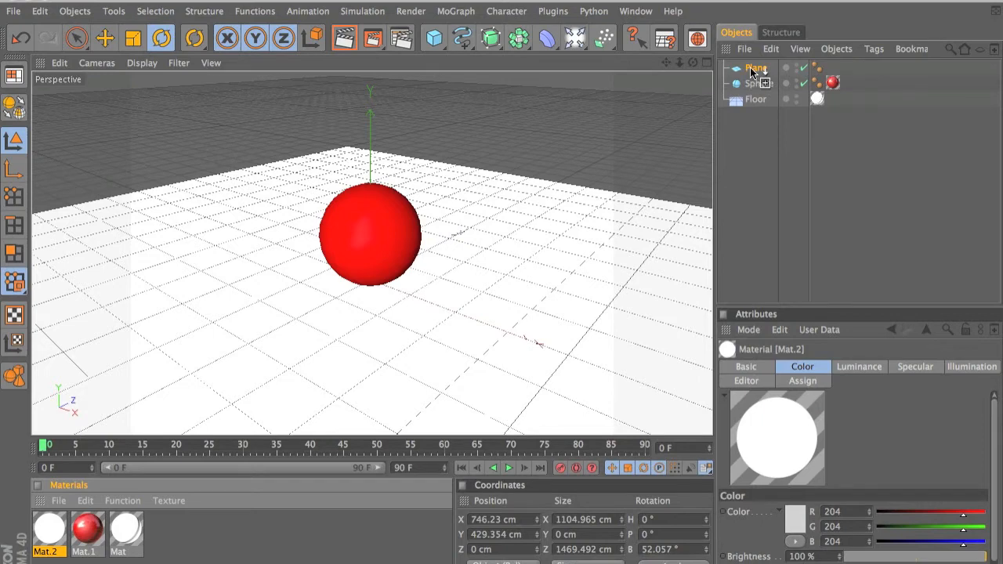
{"action": "left_click", "coordinate": [833, 83]}
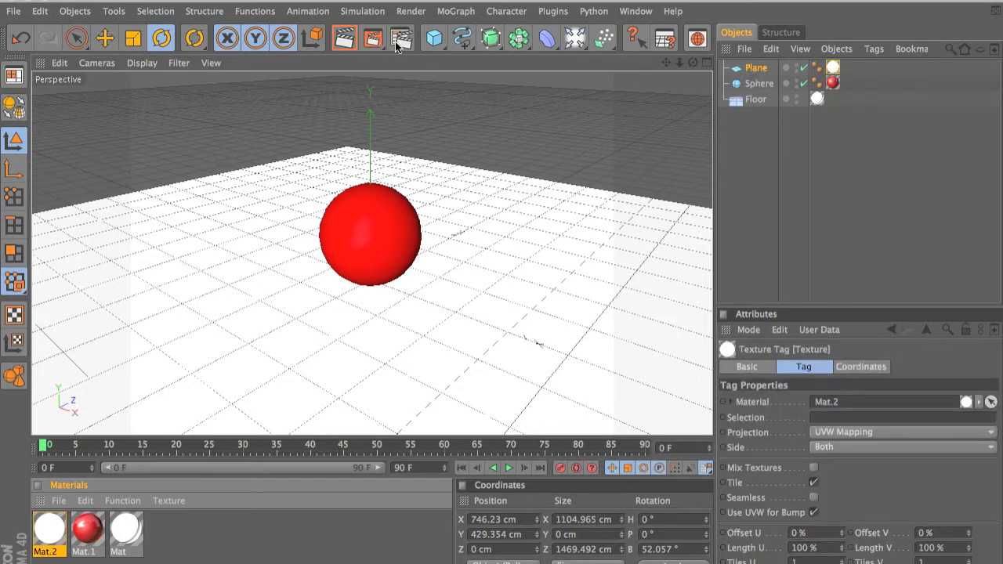
{"action": "left_click", "coordinate": [401, 37]}
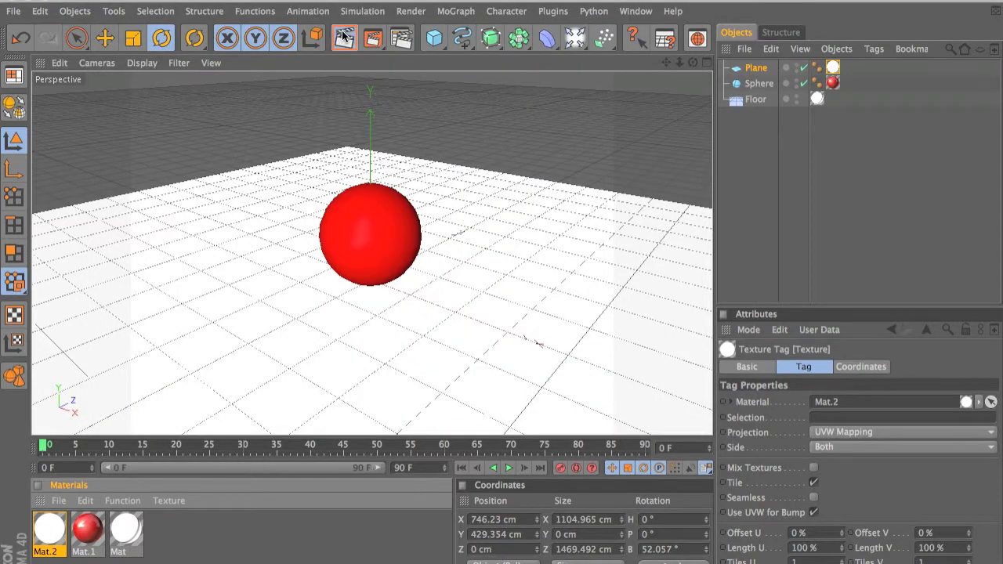
Render the viewport showing the red sphere lit by the luminous white plane
{"action": "left_click", "coordinate": [345, 38]}
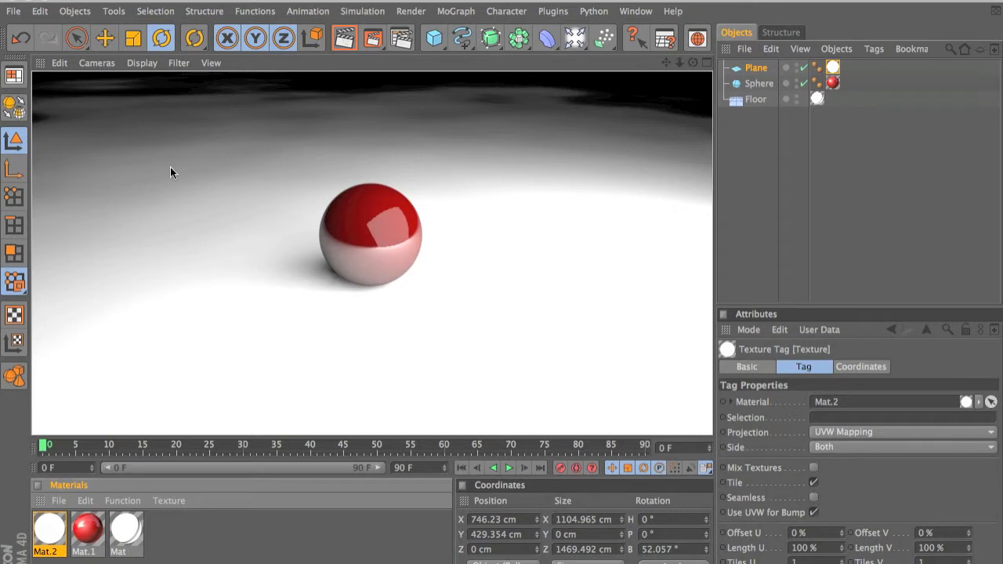
{"action": "mouse_move", "coordinate": [373, 218]}
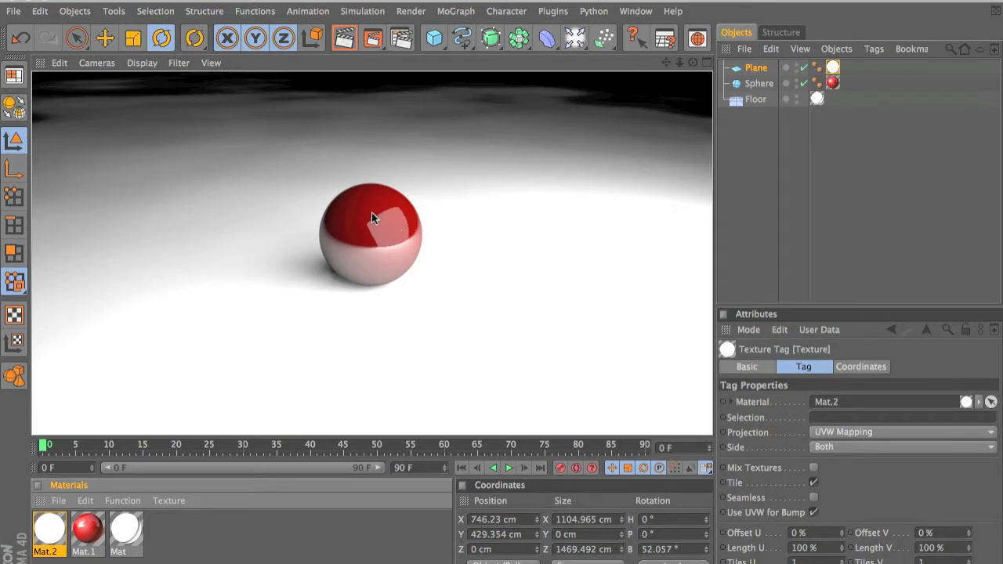
{"action": "mouse_move", "coordinate": [371, 272]}
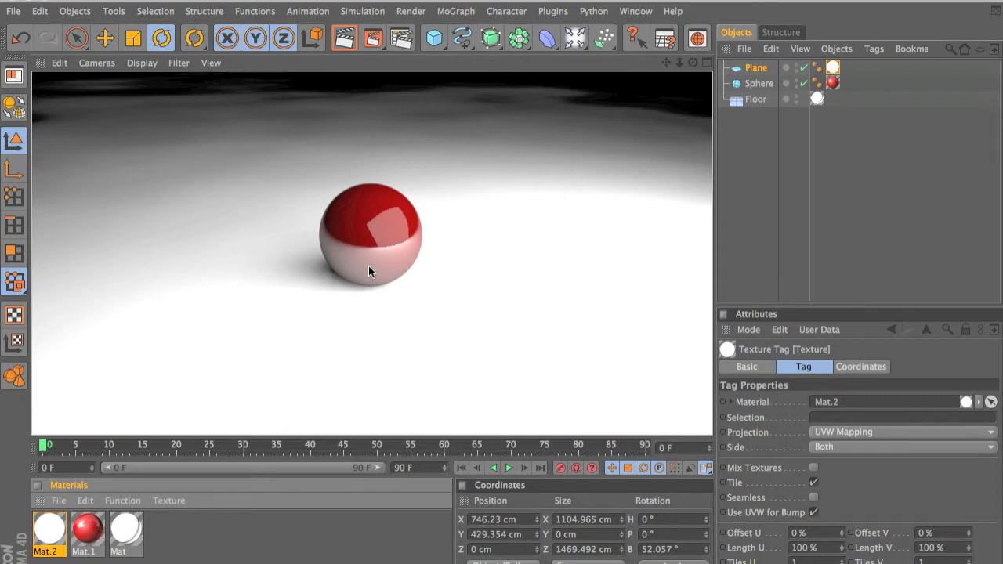
{"action": "mouse_move", "coordinate": [456, 16]}
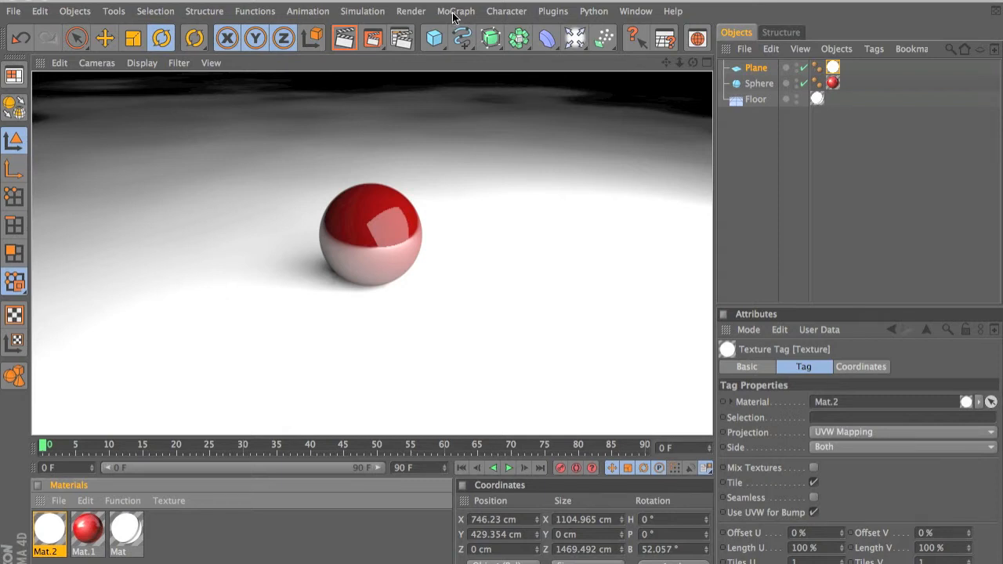
Add a MoGraph Cloner and nest the Sphere inside it
{"action": "left_click", "coordinate": [456, 11]}
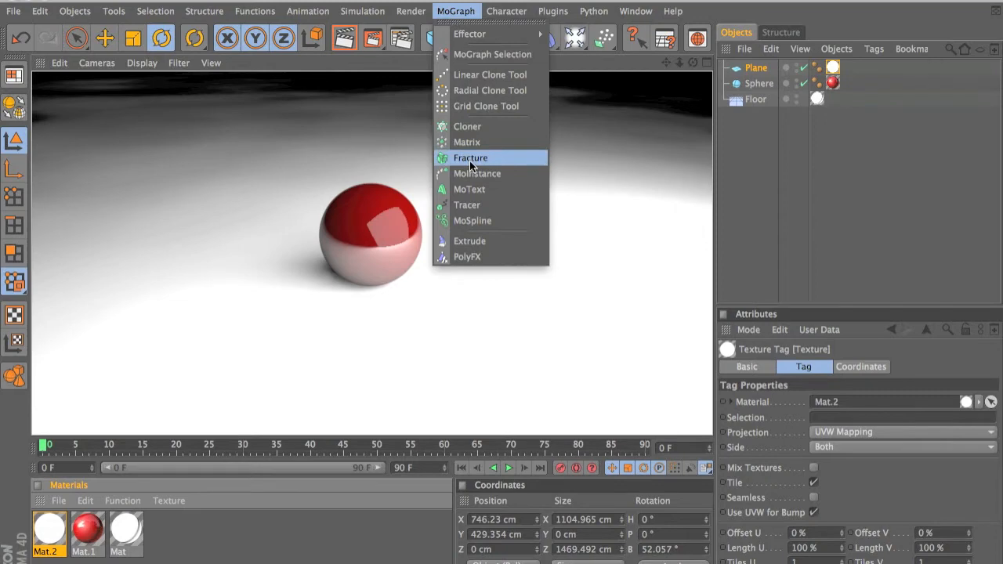
{"action": "left_click", "coordinate": [467, 127]}
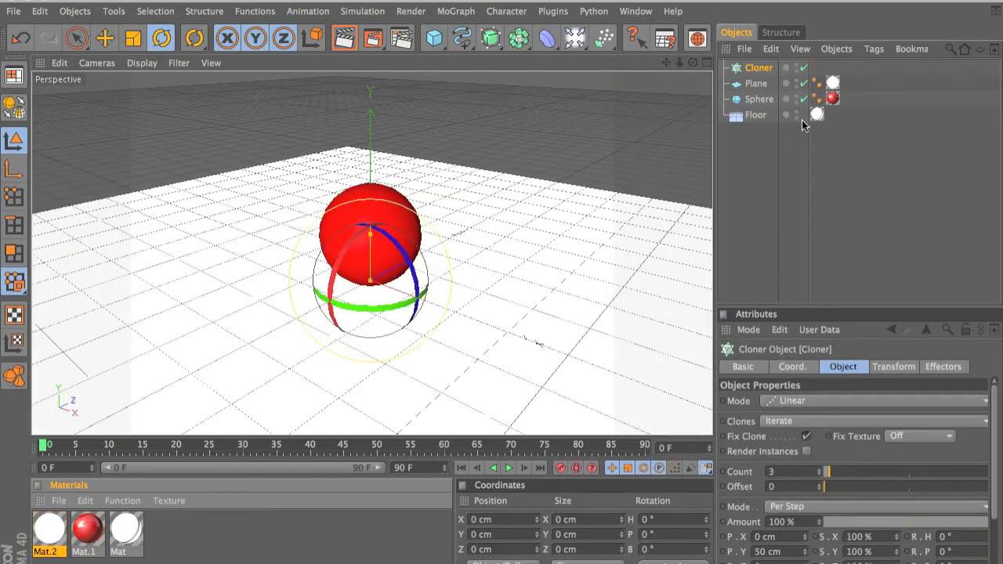
{"action": "left_click", "coordinate": [759, 83]}
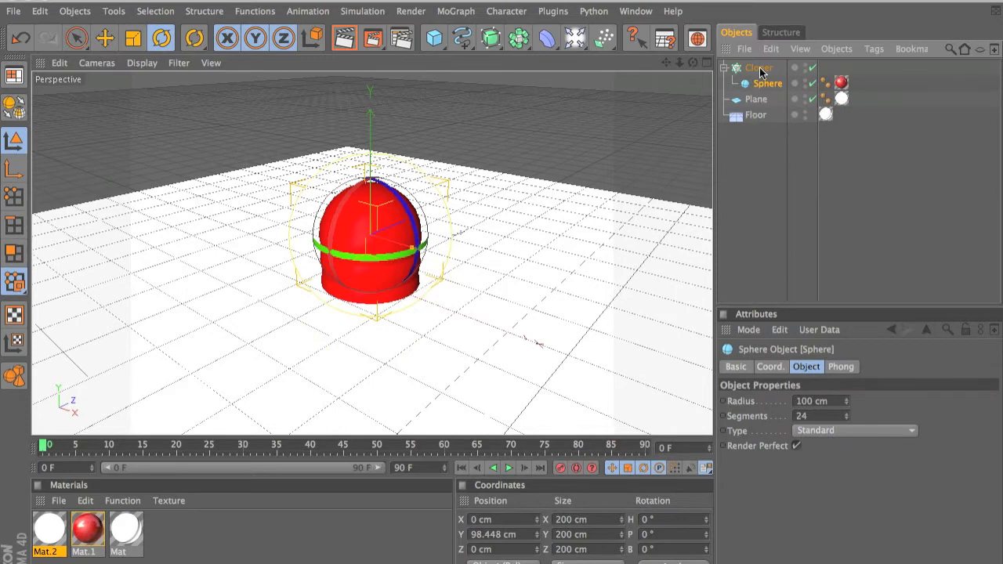
{"action": "left_click", "coordinate": [758, 67]}
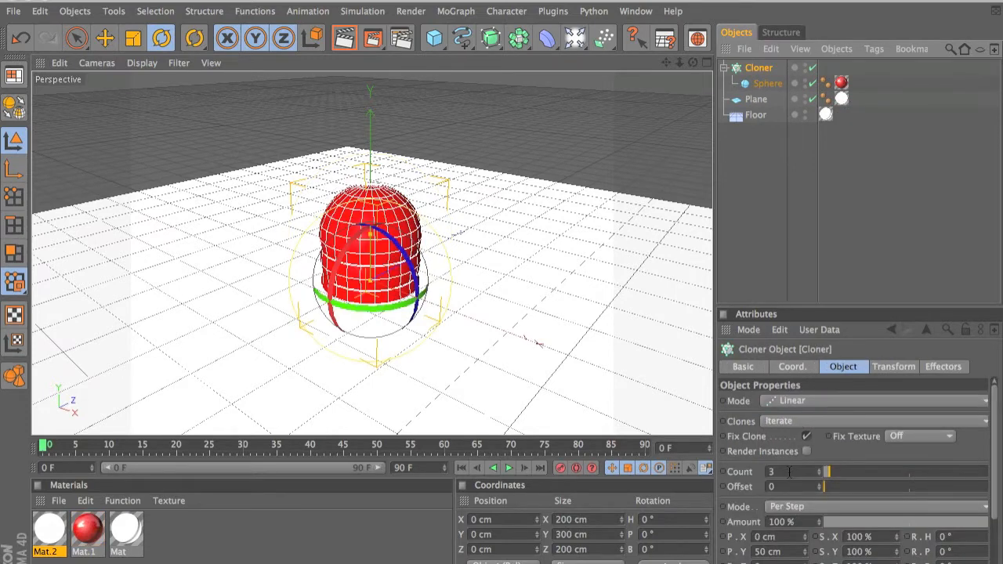
Set the Cloner to Radial mode on the XZ plane with 27 clones and a wider radius
{"action": "left_click", "coordinate": [872, 400]}
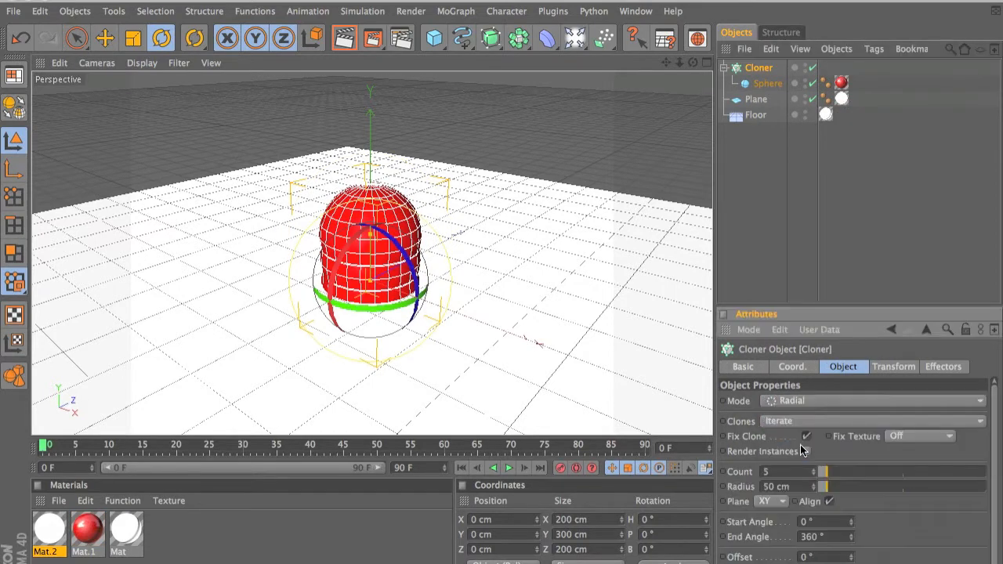
{"action": "left_click", "coordinate": [769, 501]}
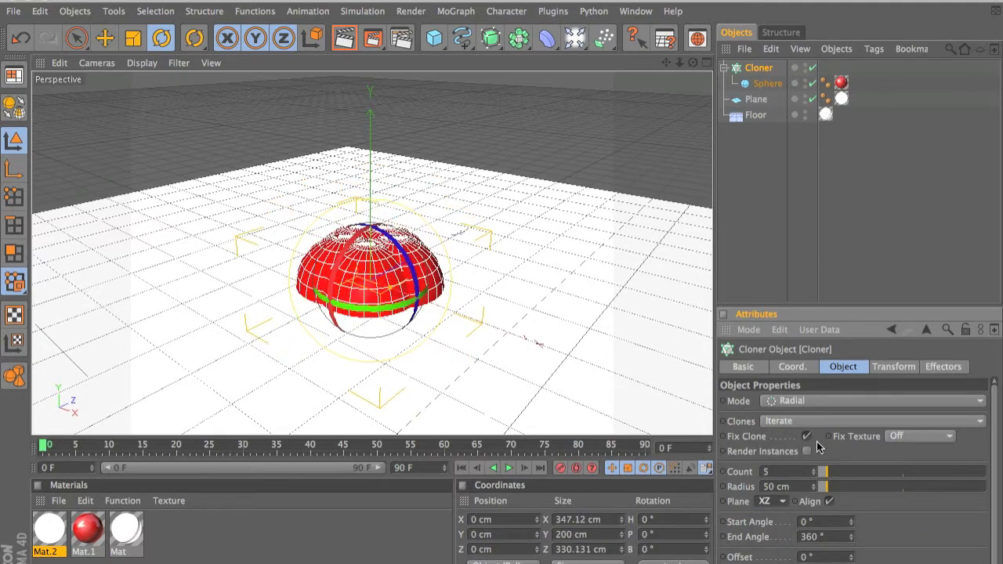
{"action": "left_click_drag", "start_coordinate": [827, 486], "coordinate": [870, 486]}
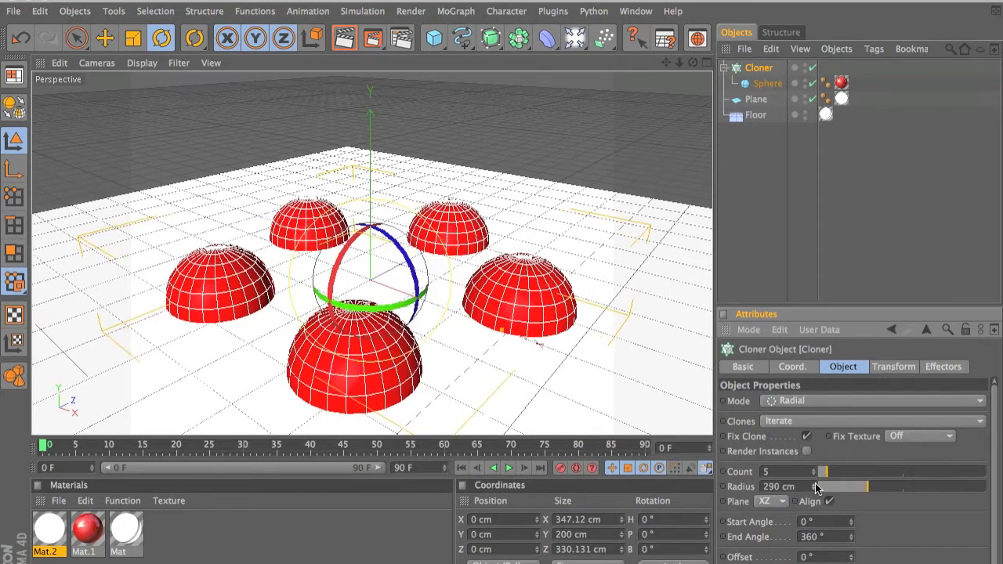
{"action": "left_click_drag", "start_coordinate": [868, 487], "coordinate": [983, 487]}
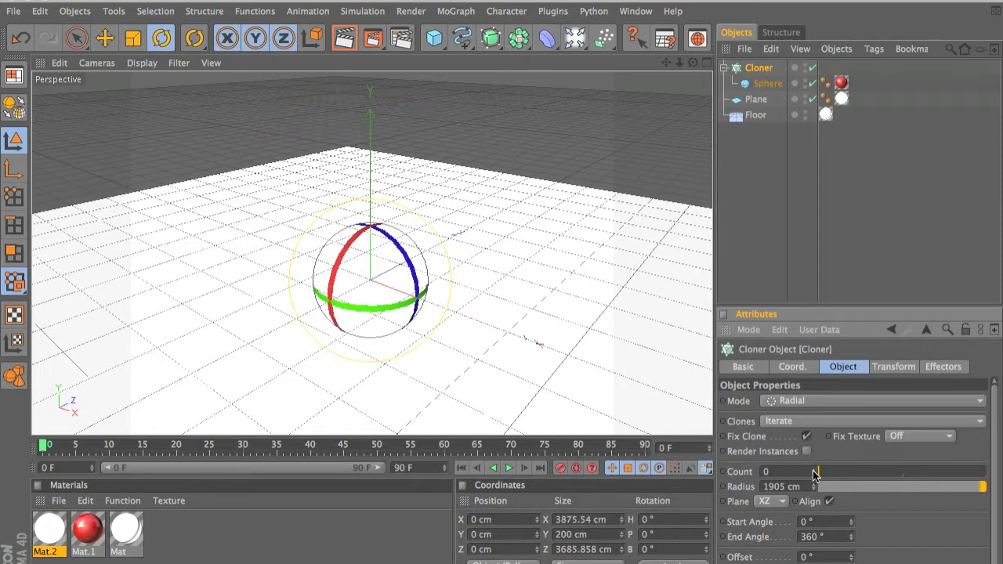
{"action": "left_click_drag", "start_coordinate": [820, 471], "coordinate": [882, 472]}
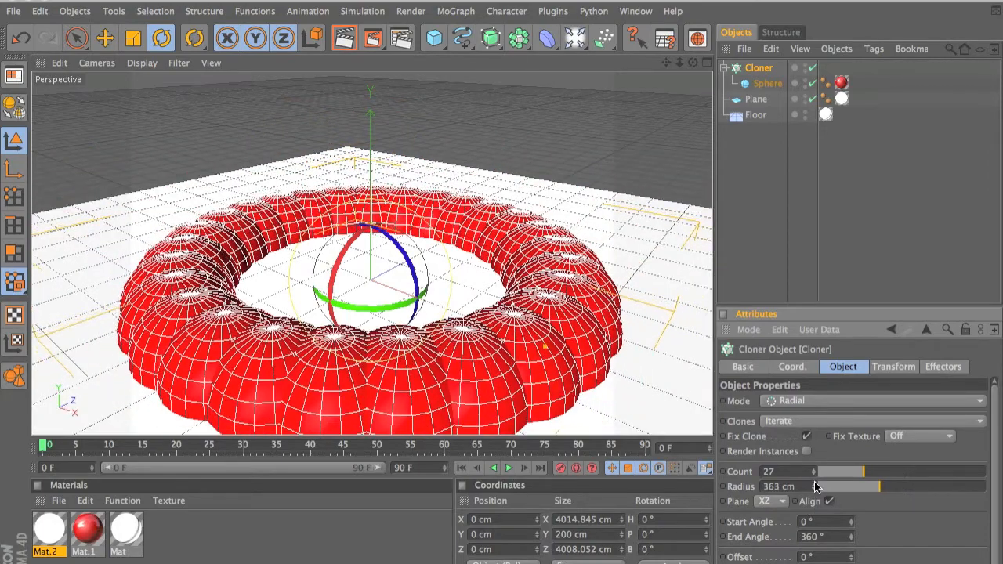
{"action": "left_click_drag", "start_coordinate": [862, 487], "coordinate": [878, 487]}
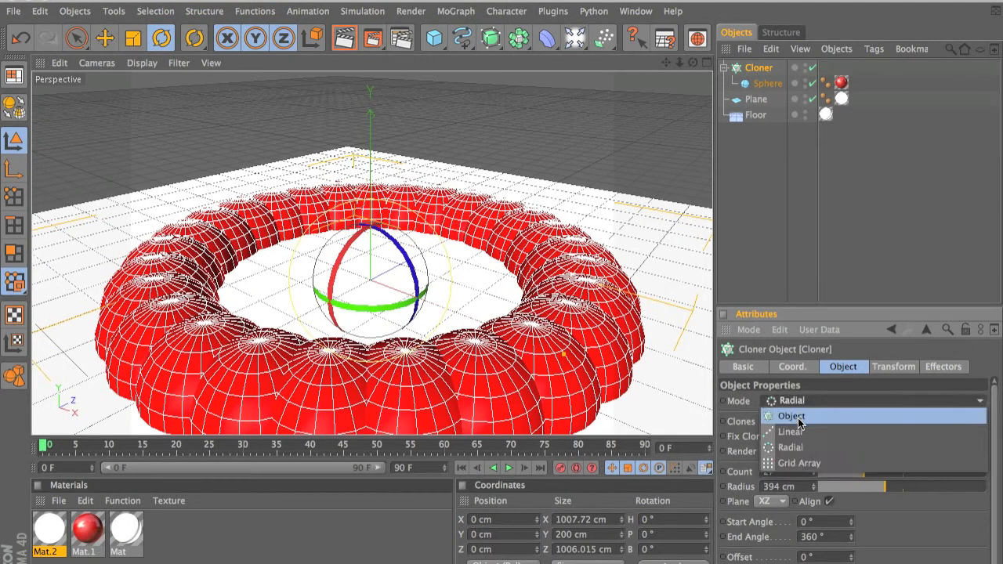
Switch the Cloner to a 3-by-3 Grid Array and select the Sphere
{"action": "left_click", "coordinate": [799, 463]}
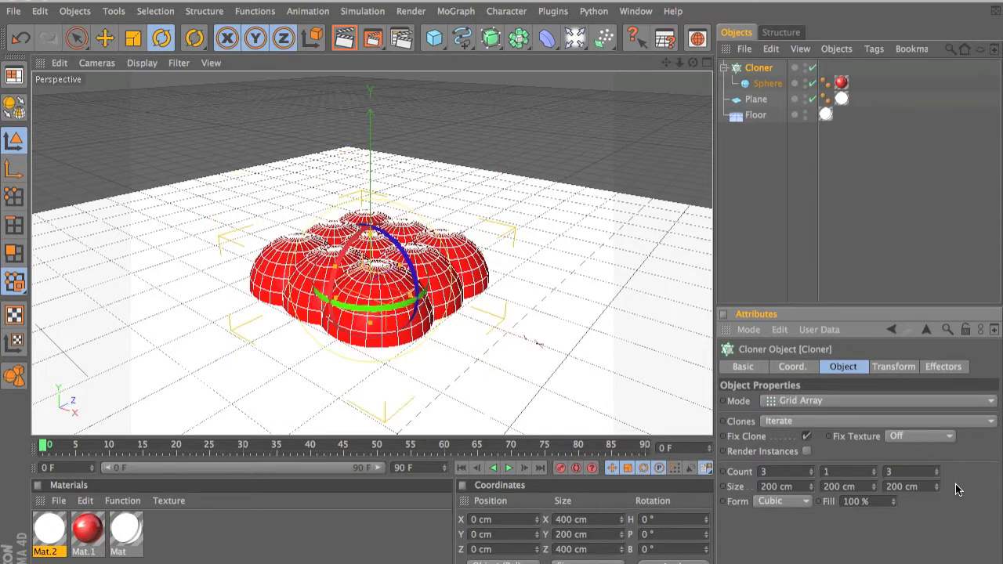
{"action": "mouse_move", "coordinate": [105, 53]}
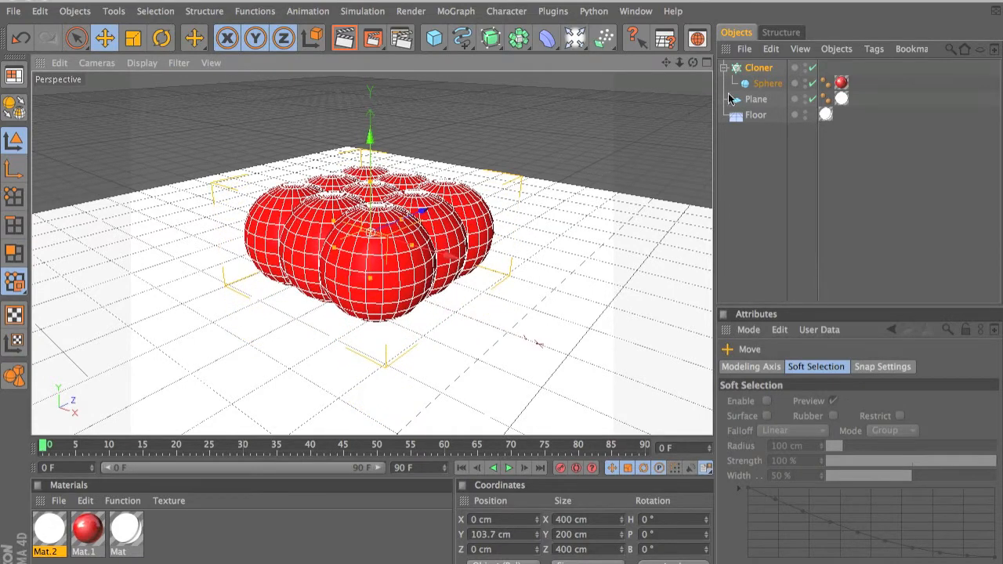
{"action": "left_click", "coordinate": [769, 83]}
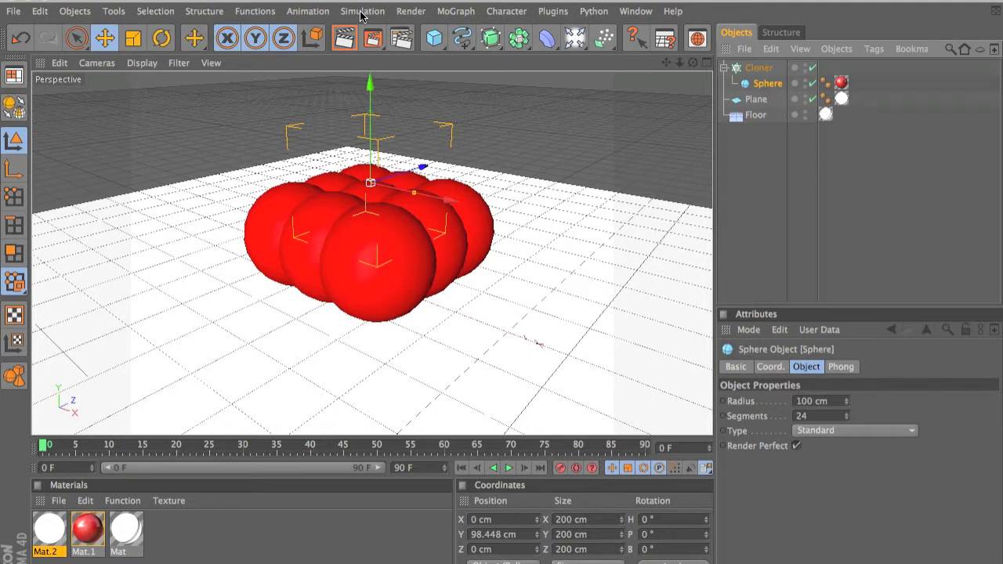
Add a Dynamics Rigid Body tag to the Sphere from the Simulation menu
{"action": "left_click", "coordinate": [363, 10]}
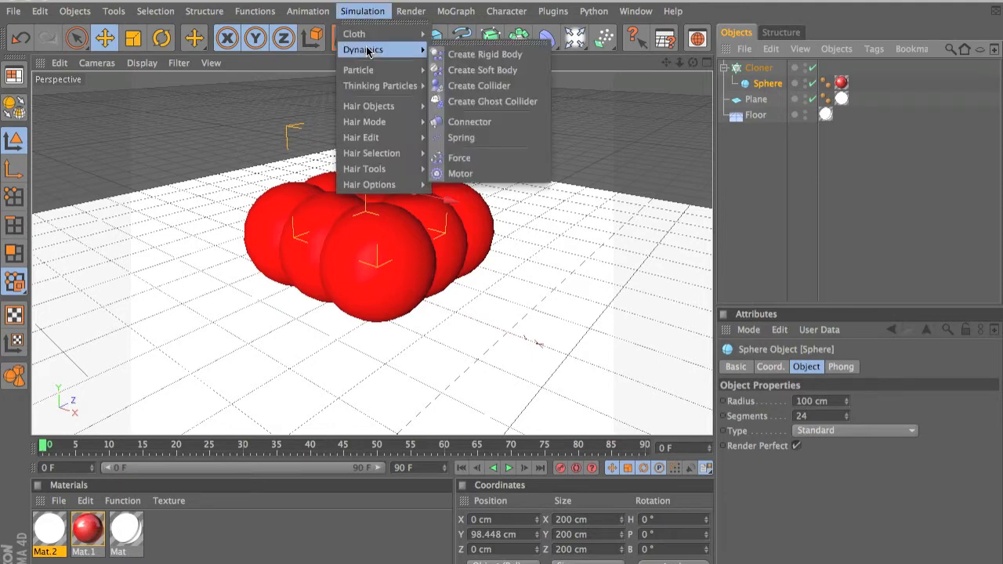
{"action": "left_click", "coordinate": [485, 54]}
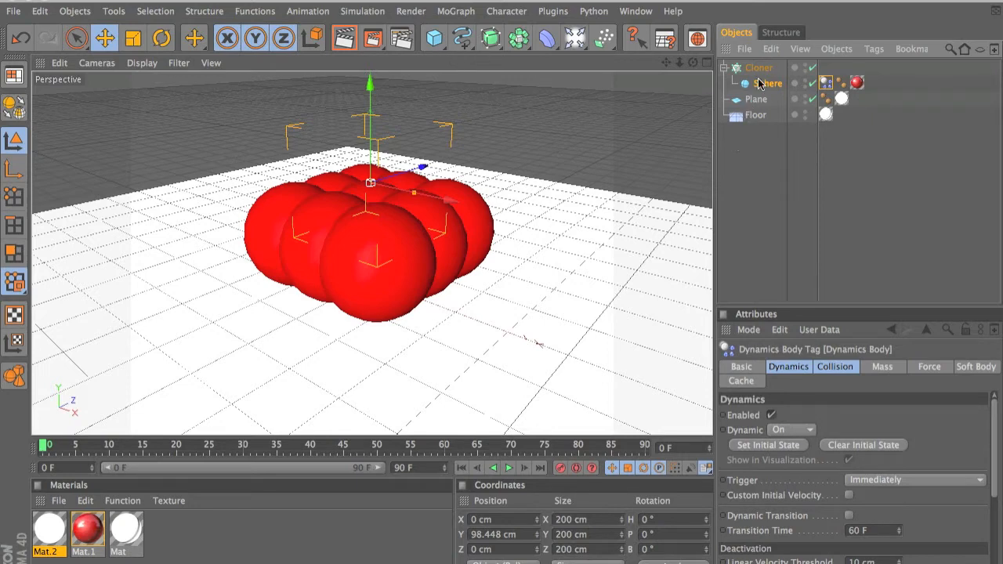
{"action": "right_click", "coordinate": [768, 83]}
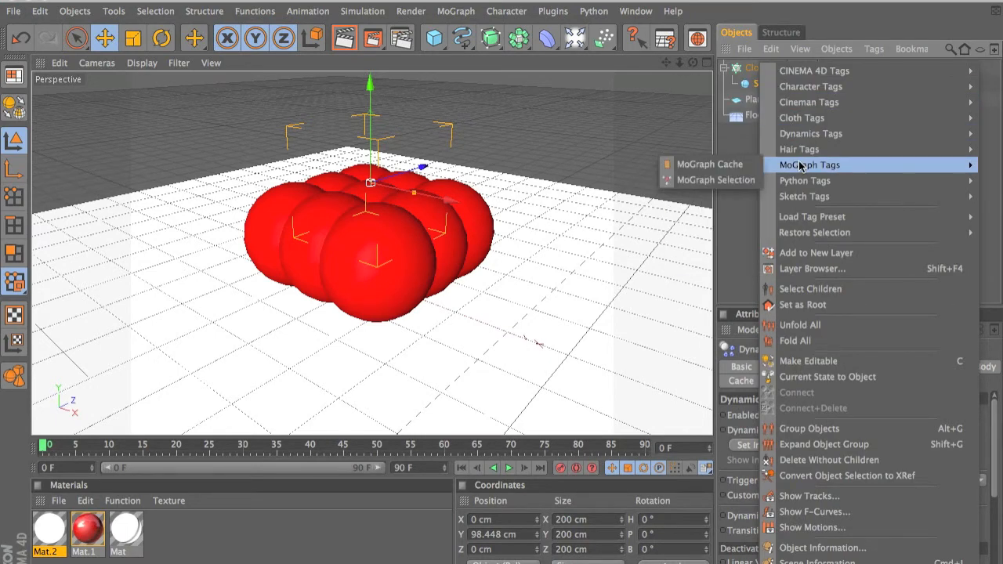
{"action": "mouse_move", "coordinate": [715, 180]}
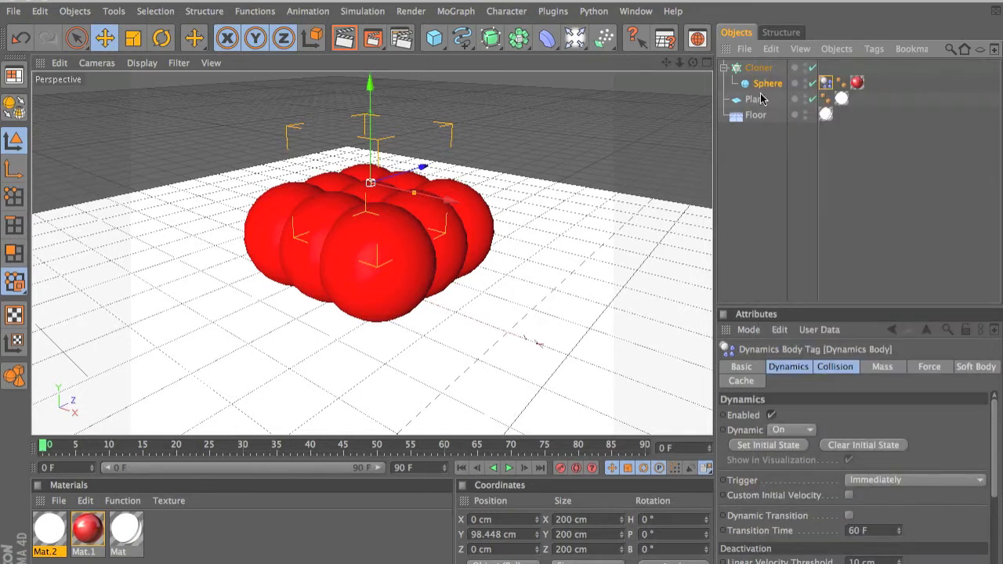
Select the Cloner and change its Grid Array count to 36, 1, 36
{"action": "left_click", "coordinate": [758, 67]}
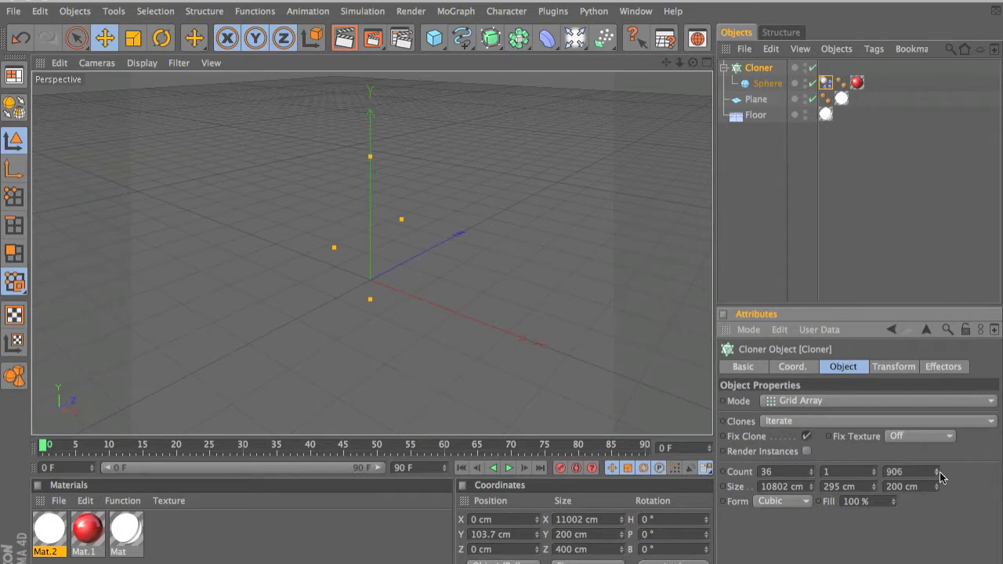
{"action": "triple_click", "coordinate": [906, 471]}
{"action": "type", "text": "36"}
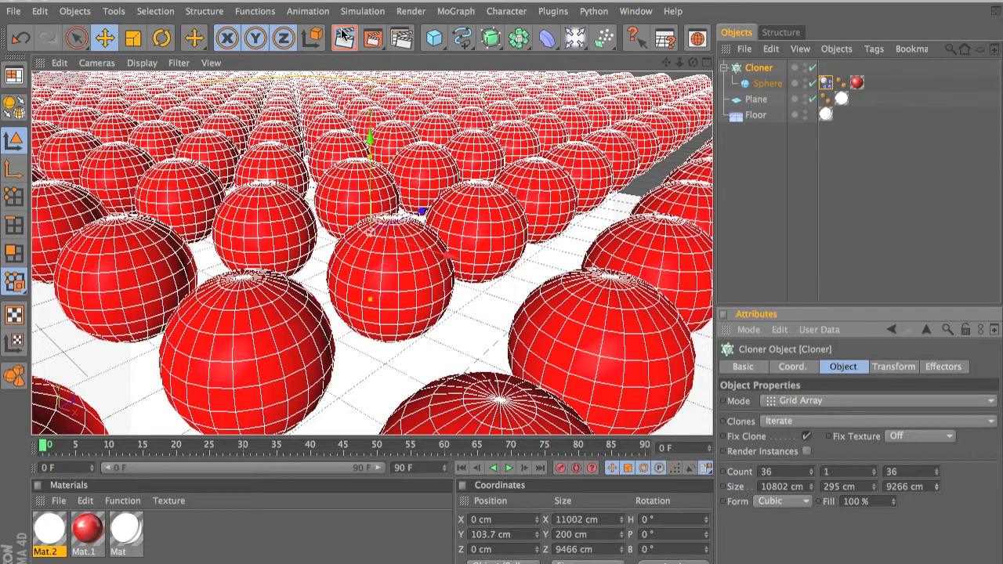
Render a preview of the glossy red sphere grid in the viewport
{"action": "left_click", "coordinate": [345, 38]}
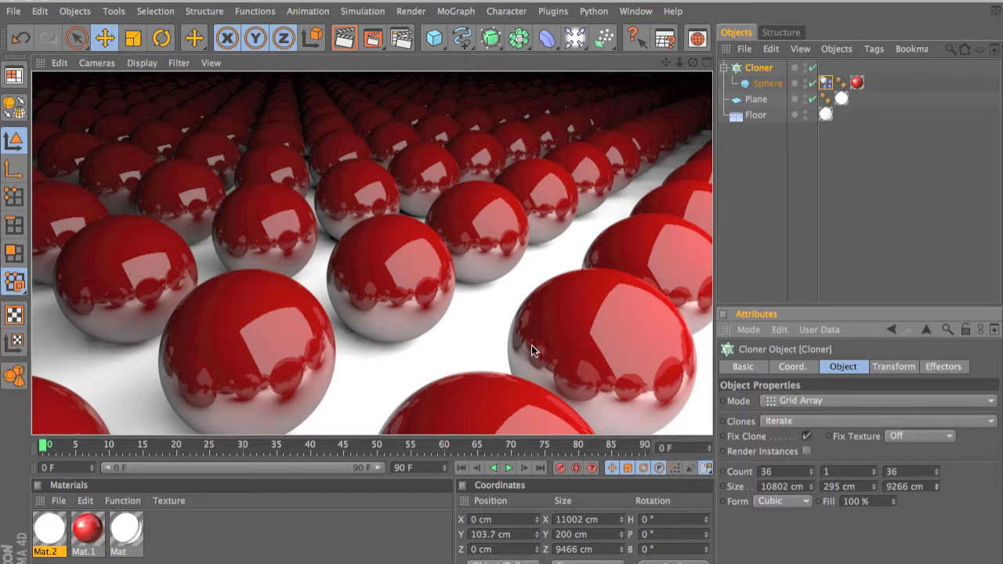
{"action": "mouse_move", "coordinate": [628, 383]}
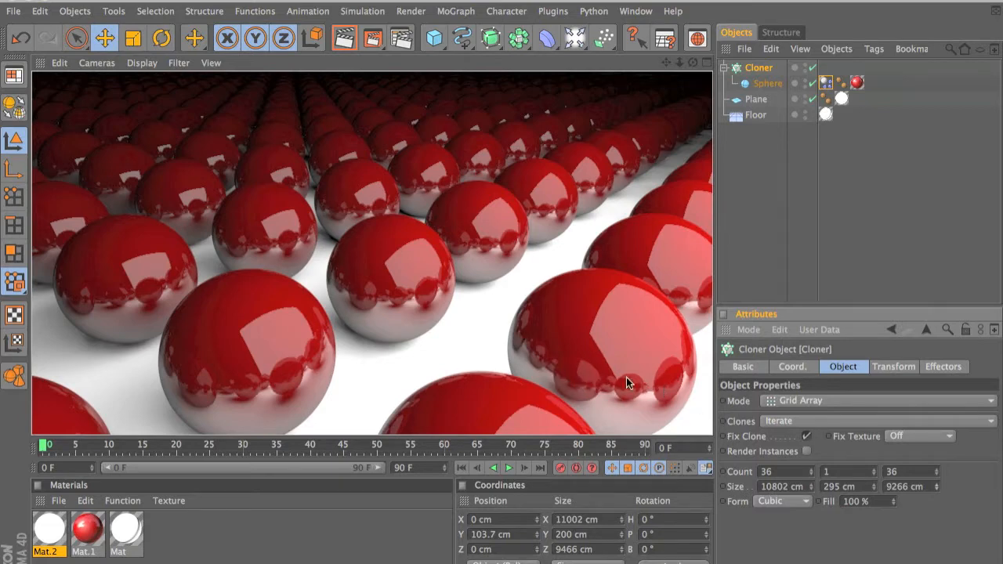
{"action": "mouse_move", "coordinate": [589, 352]}
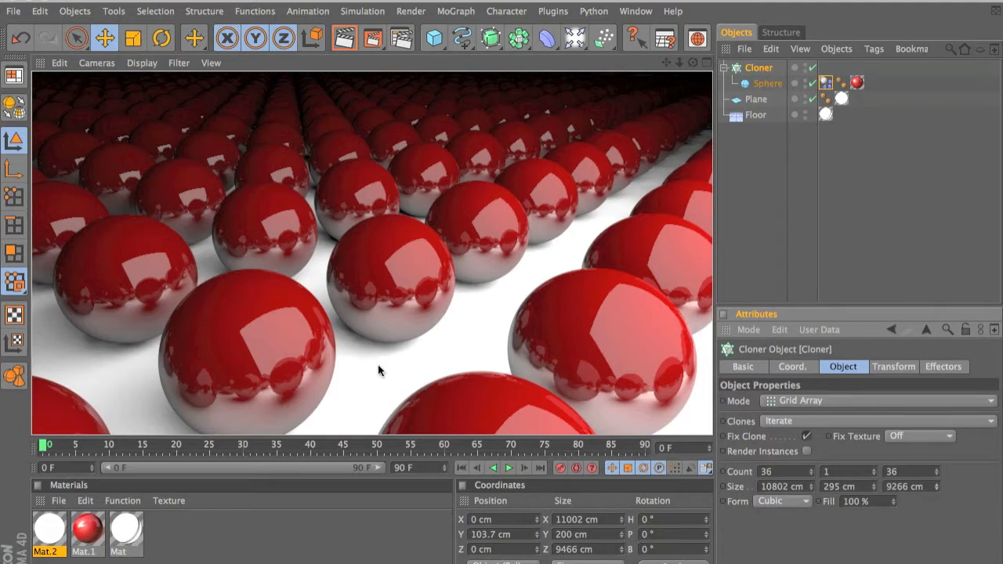
{"action": "mouse_move", "coordinate": [404, 30]}
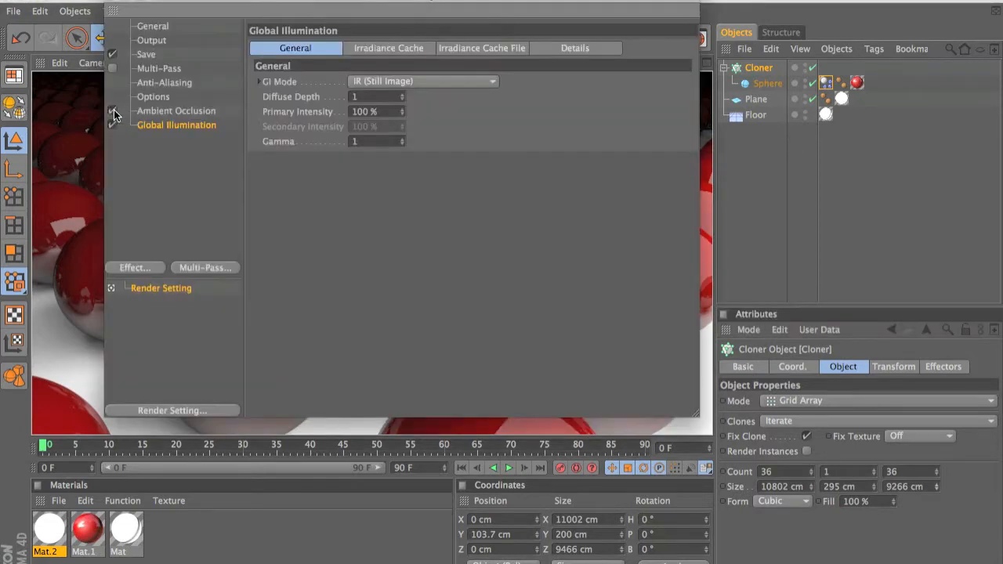
Browse the Effect menu's list of extra render effects
{"action": "left_click", "coordinate": [134, 267]}
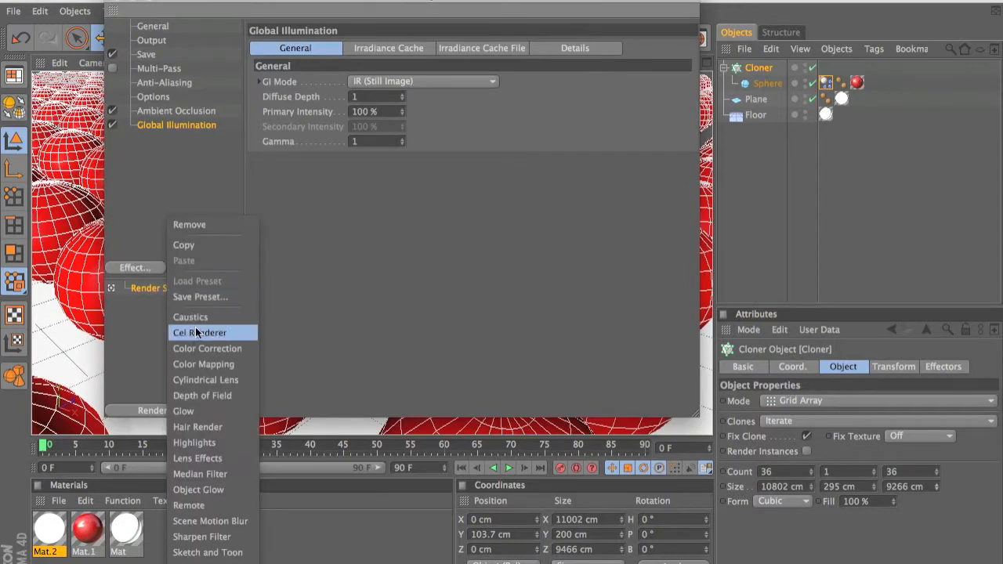
{"action": "mouse_move", "coordinate": [191, 316]}
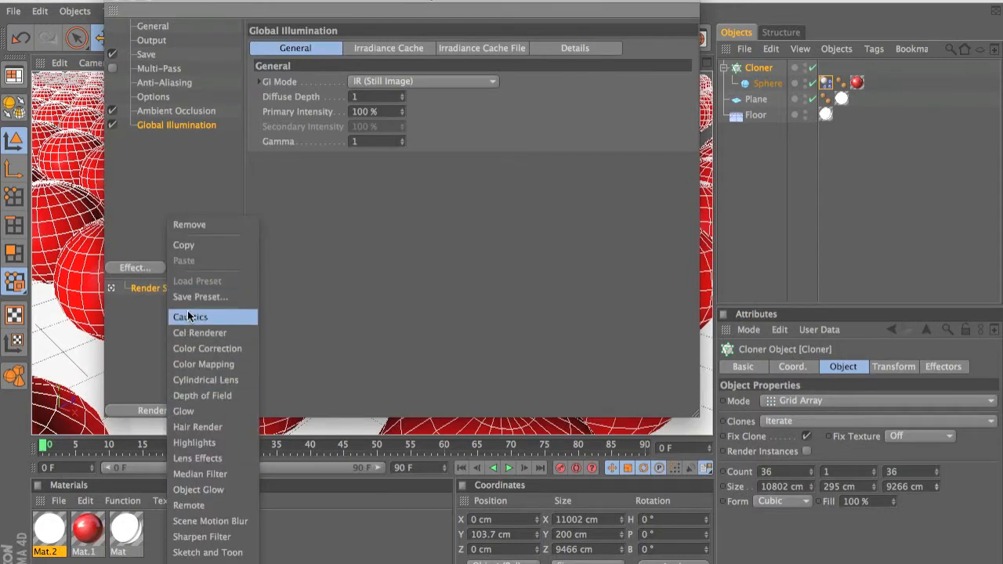
{"action": "mouse_move", "coordinate": [211, 332]}
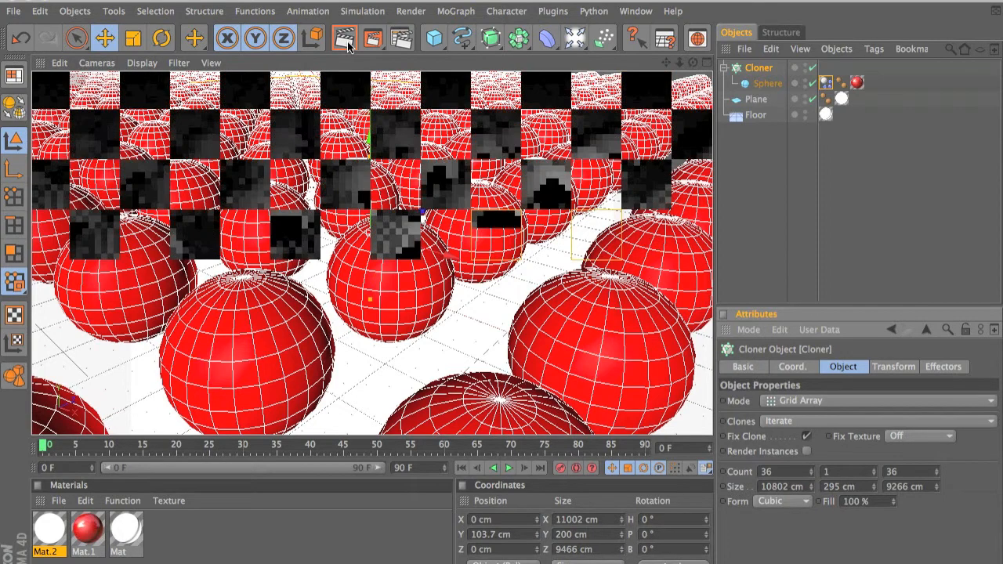
Render the viewport twice with Global Illumination and Ambient Occlusion active
{"action": "left_click", "coordinate": [344, 37]}
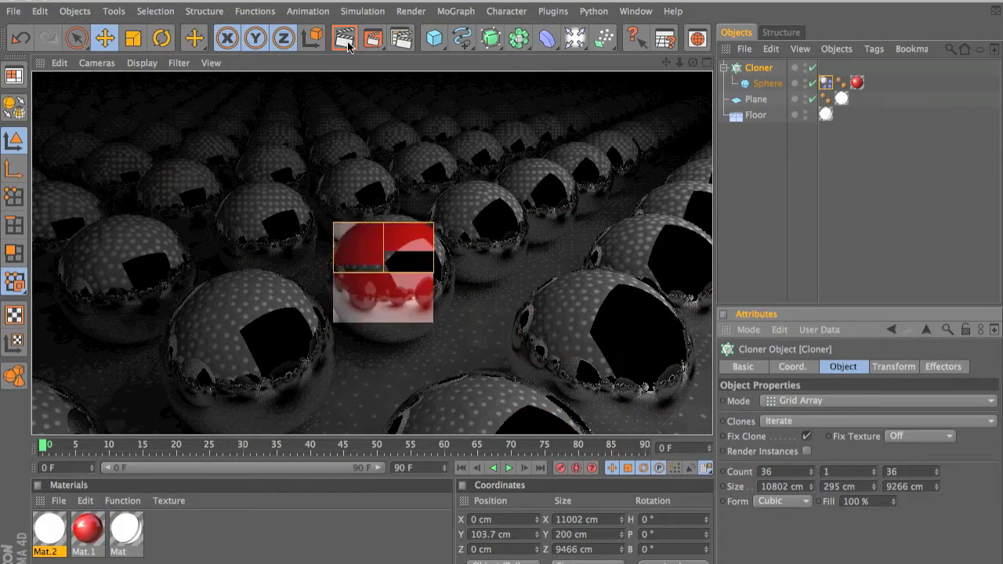
{"action": "left_click", "coordinate": [345, 38]}
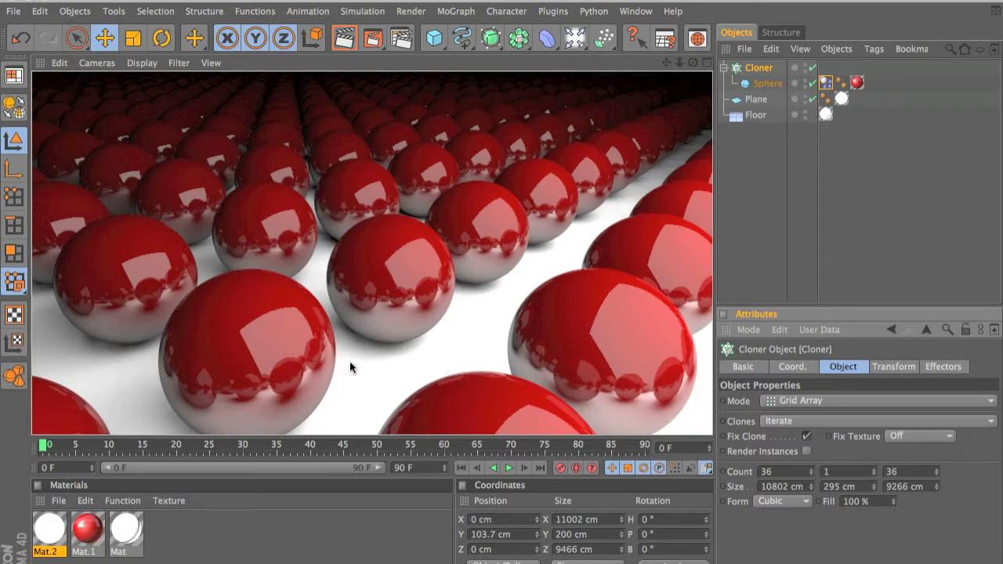
{"action": "mouse_move", "coordinate": [426, 312]}
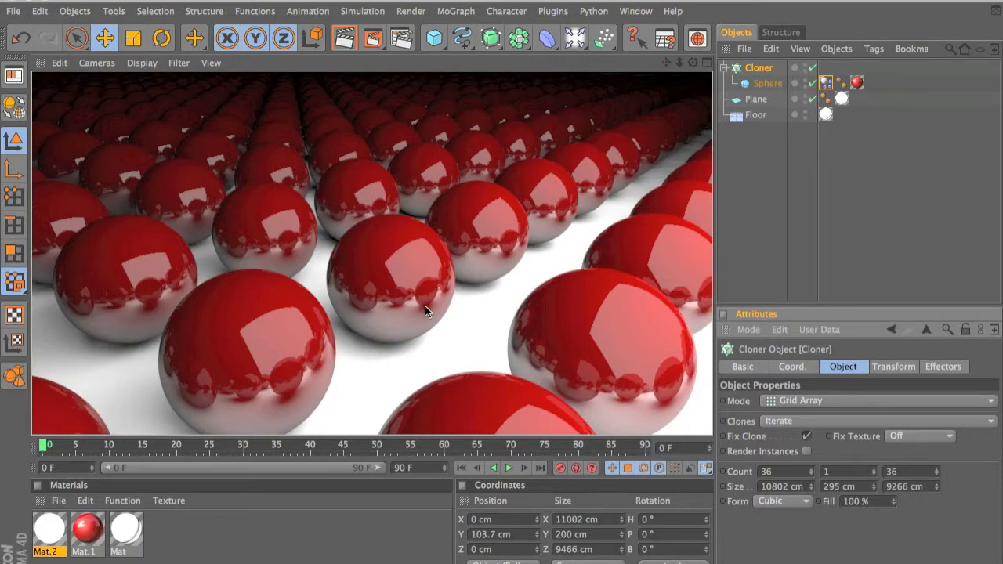
{"action": "mouse_move", "coordinate": [464, 305]}
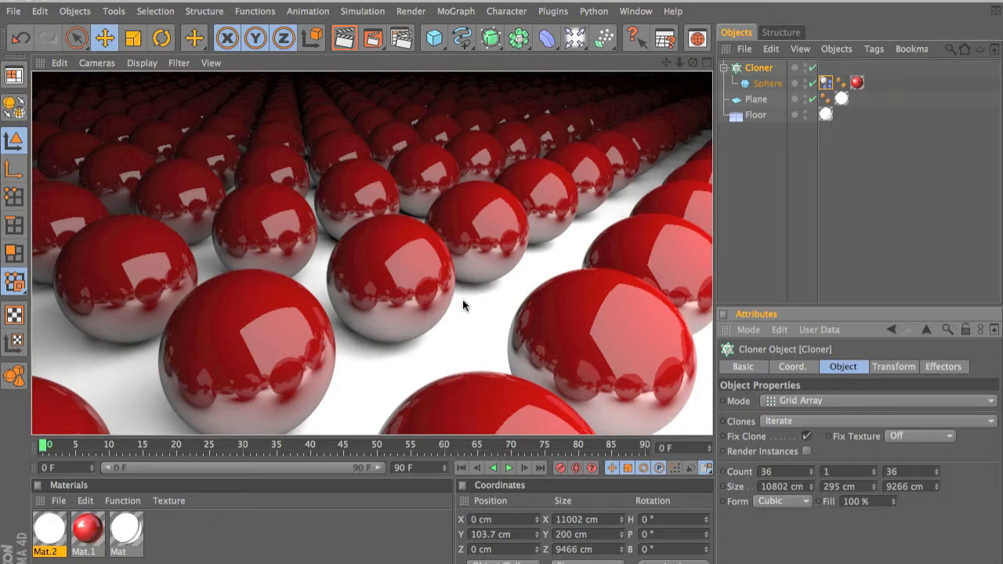
{"action": "mouse_move", "coordinate": [396, 315]}
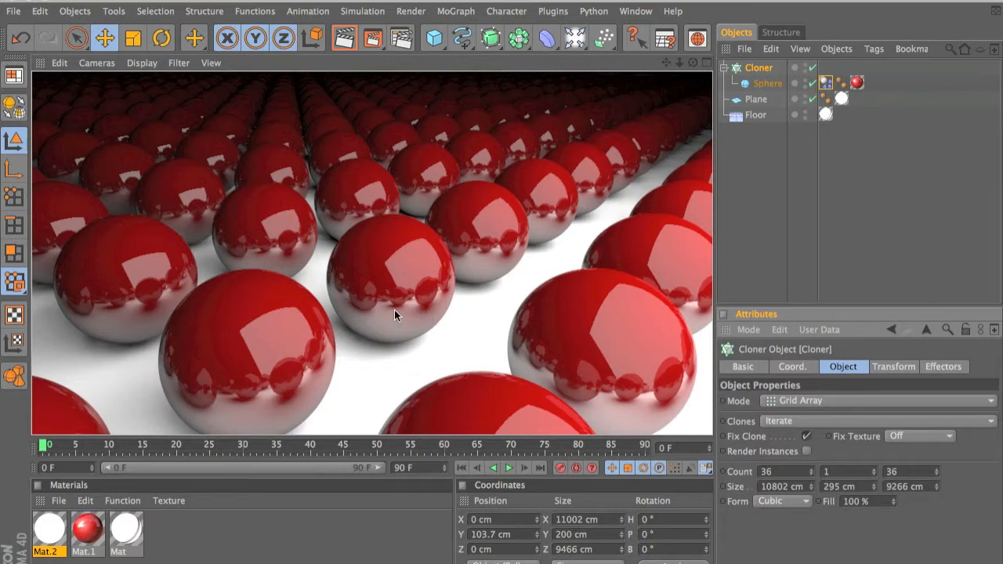
{"action": "mouse_move", "coordinate": [619, 317]}
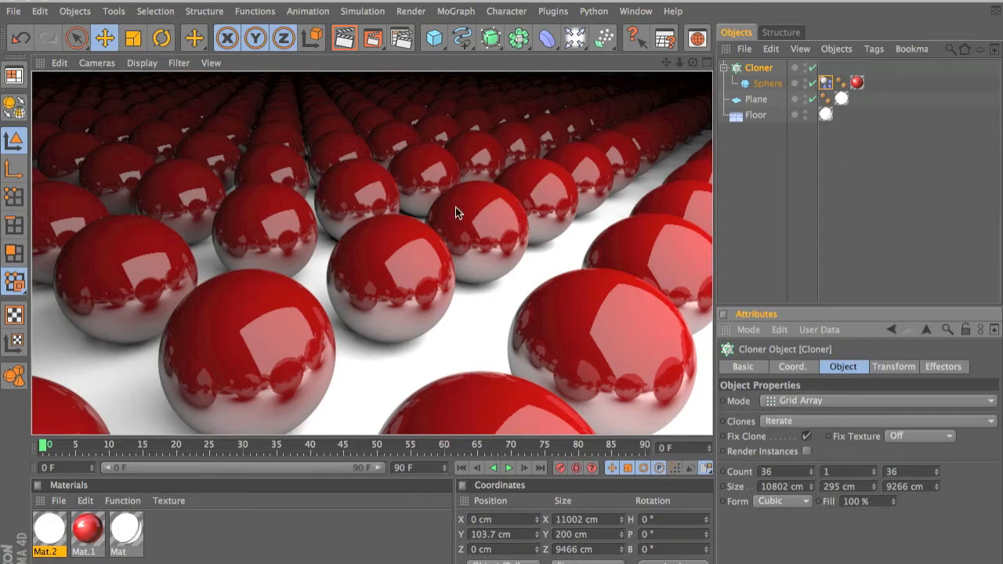
{"action": "mouse_move", "coordinate": [353, 220]}
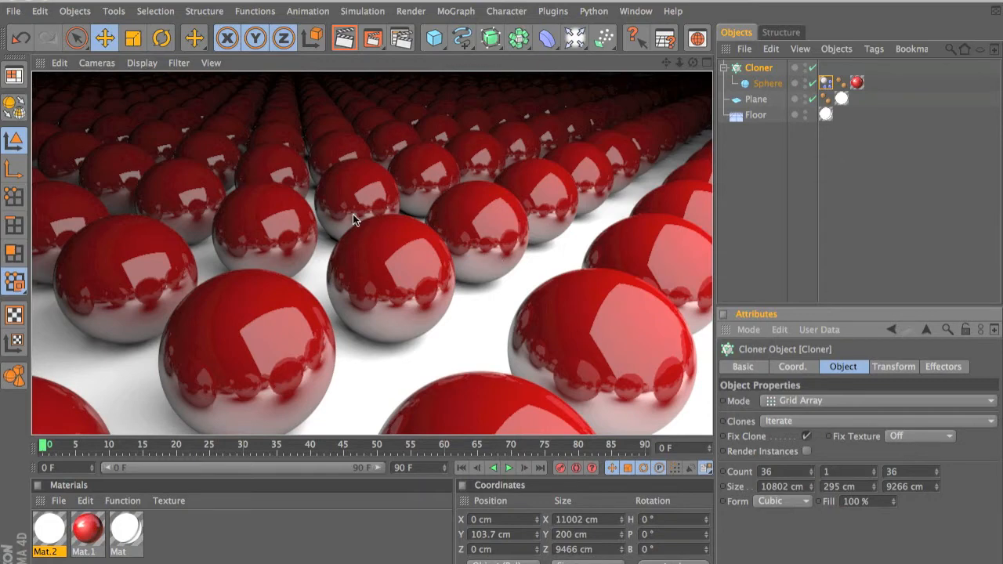
{"action": "mouse_move", "coordinate": [449, 357]}
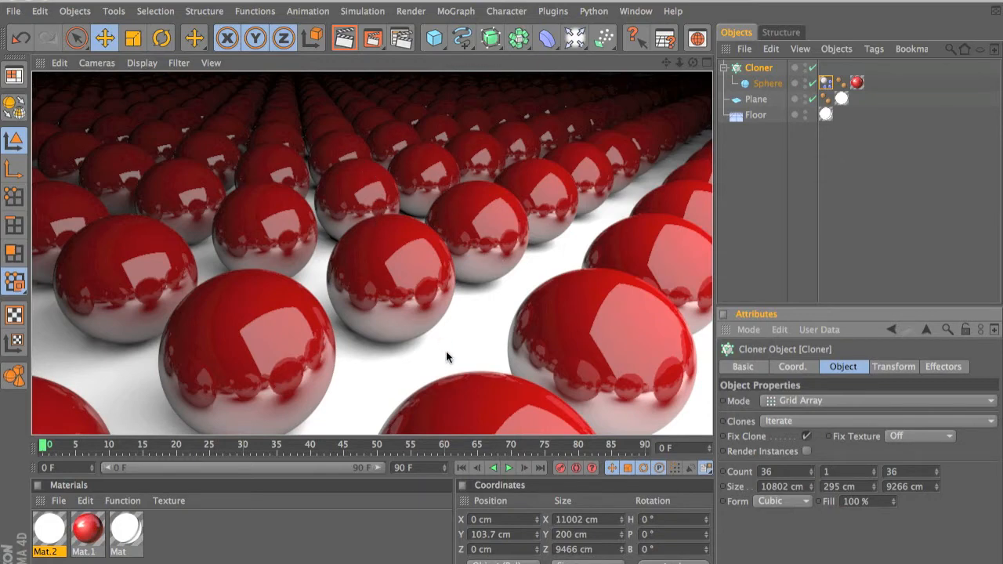
{"action": "mouse_move", "coordinate": [456, 383]}
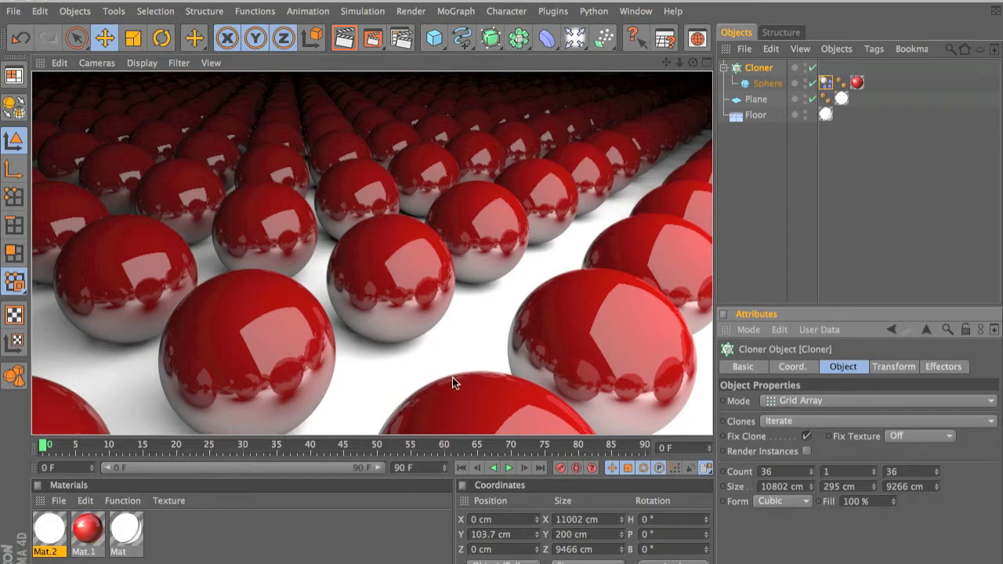
{"action": "mouse_move", "coordinate": [414, 345]}
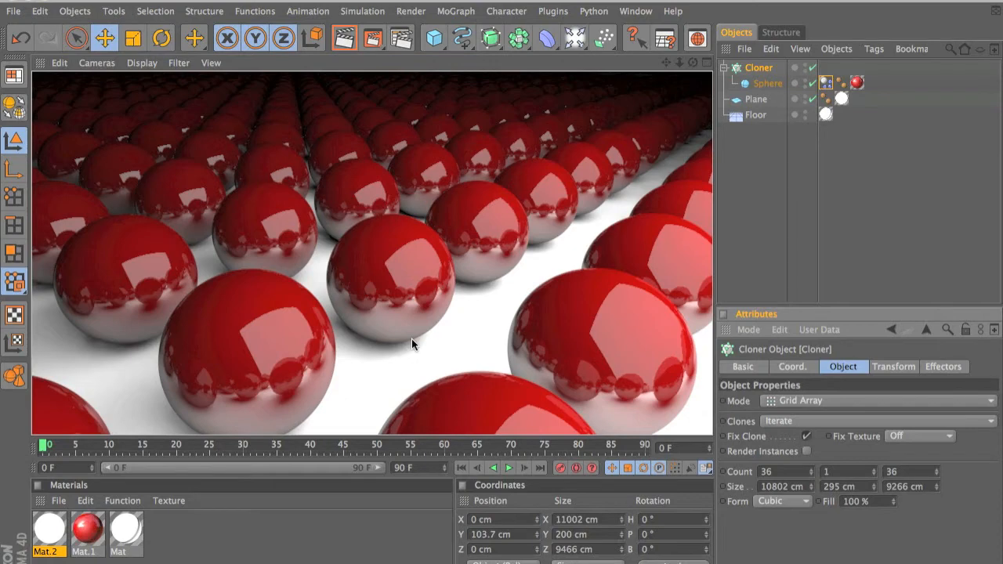
{"action": "mouse_move", "coordinate": [221, 557]}
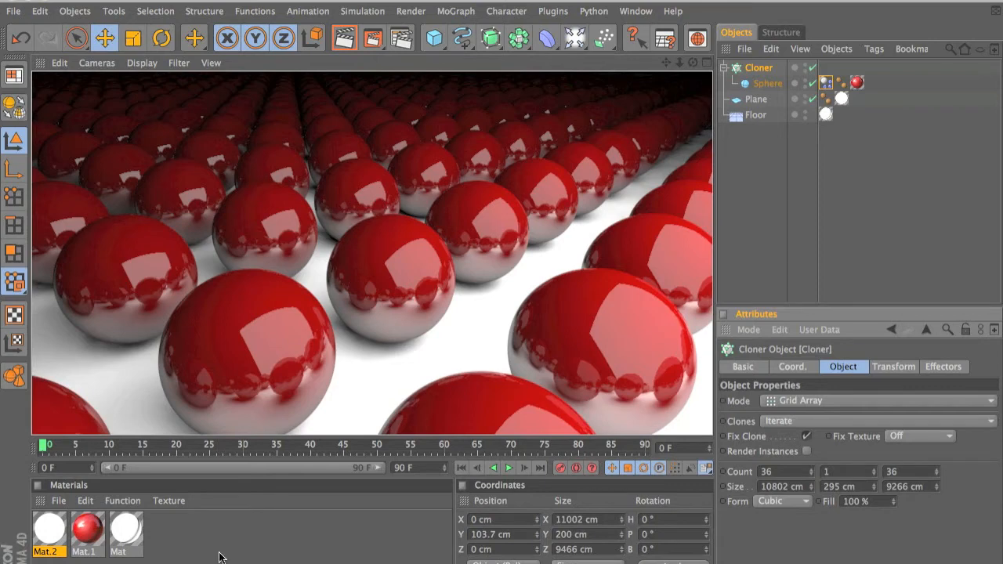
{"action": "mouse_move", "coordinate": [201, 544]}
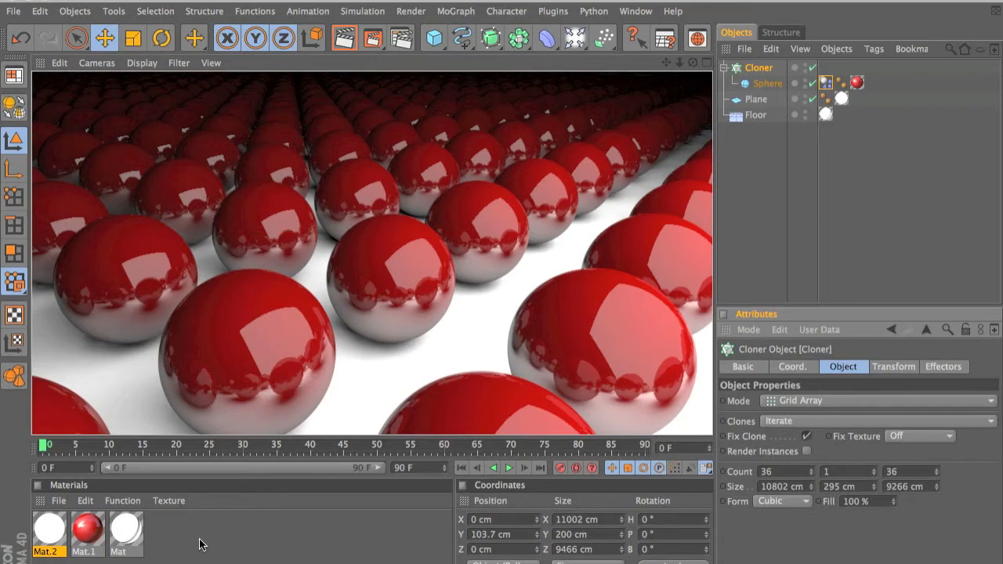